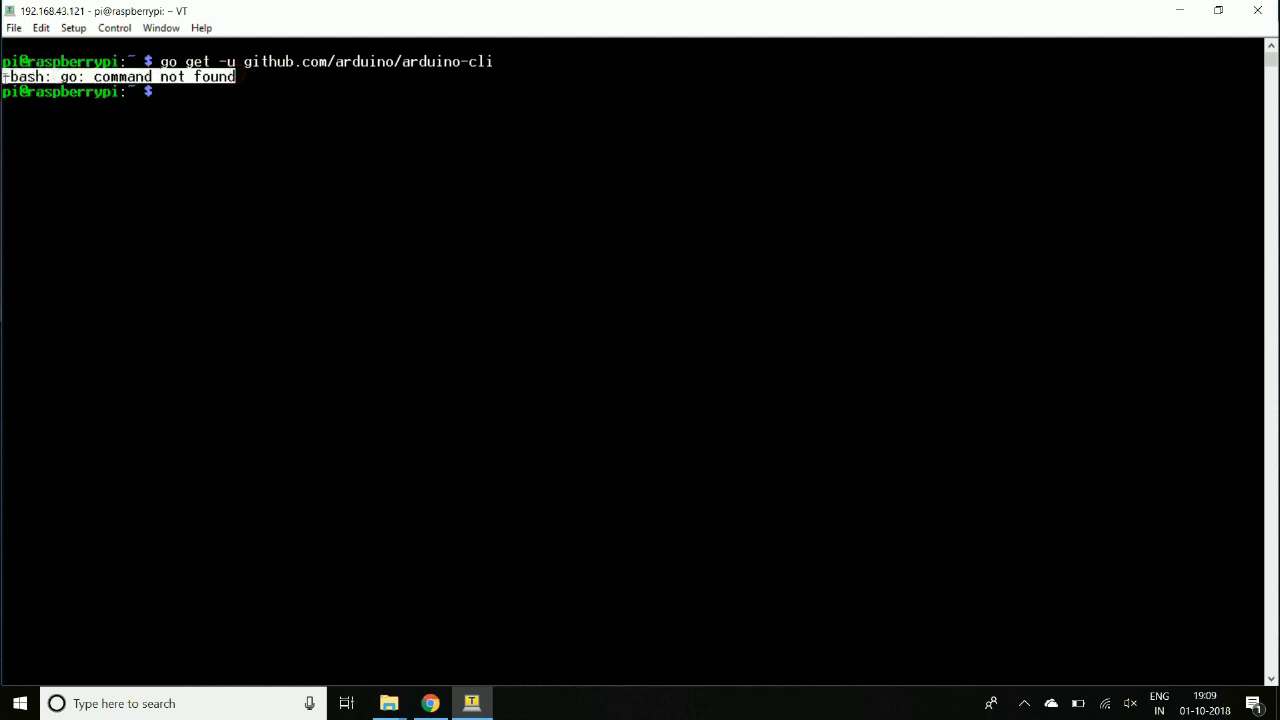
Run sudo apt-get update on the Pi to refresh the package lists.
type("sudo")
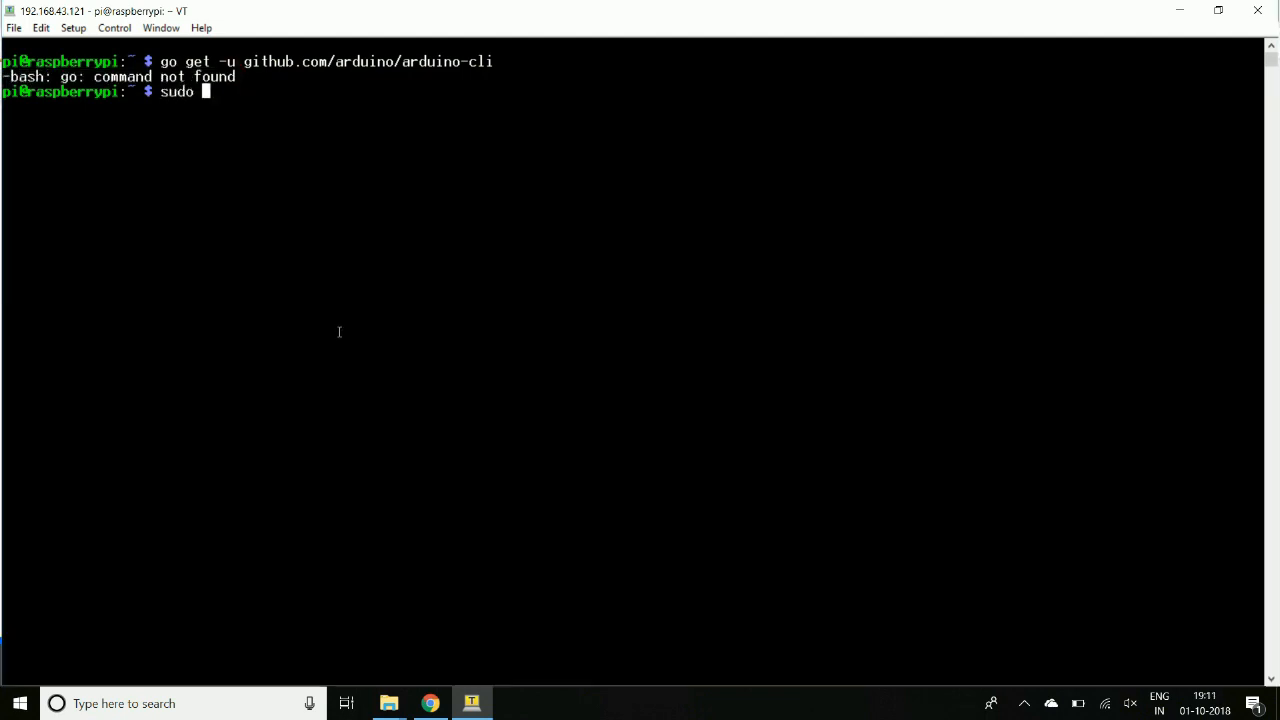
type("apt-get update")
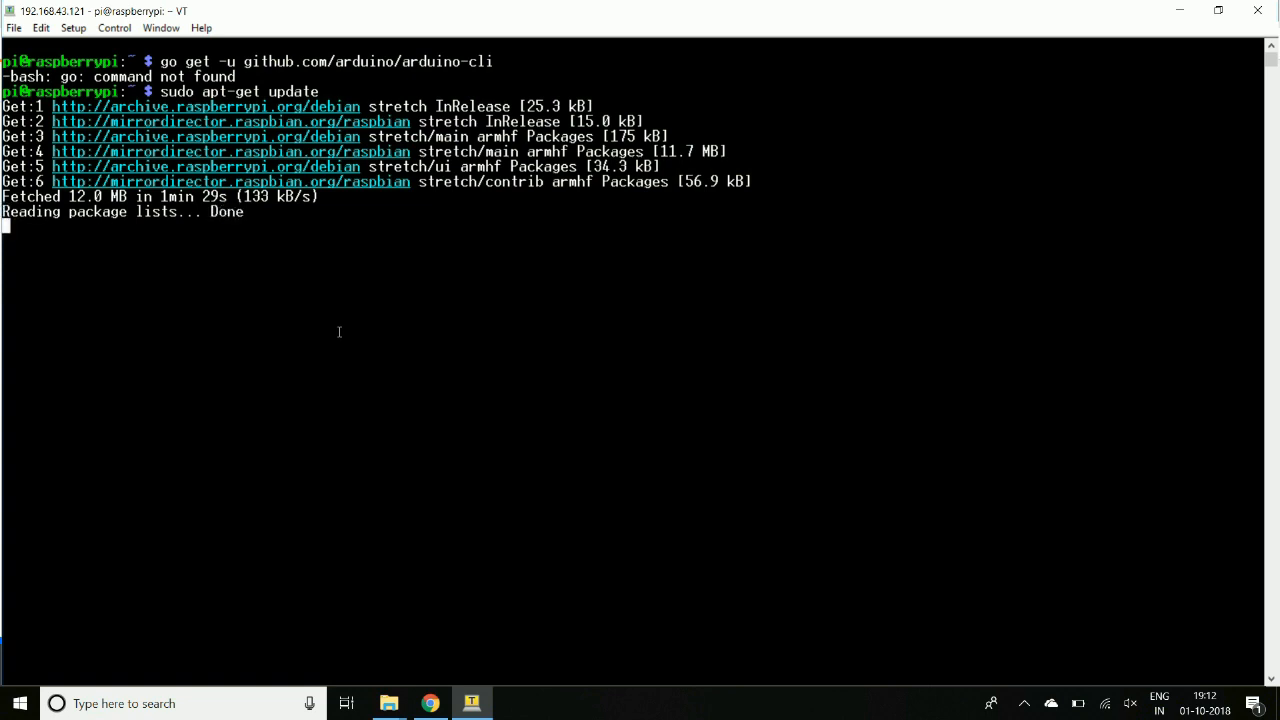
Run sudo apt-get install golang, confirm with Y and let golang 1.7 finish installing.
type("sudo")
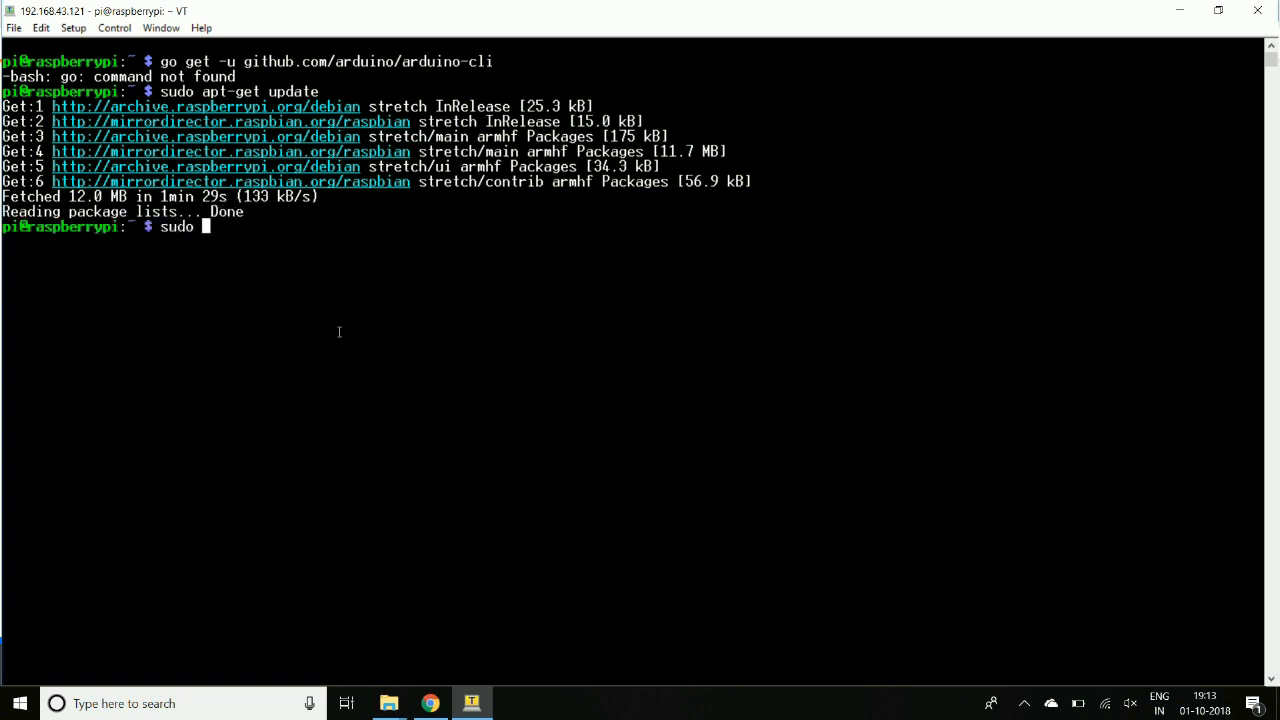
type("apt-get")
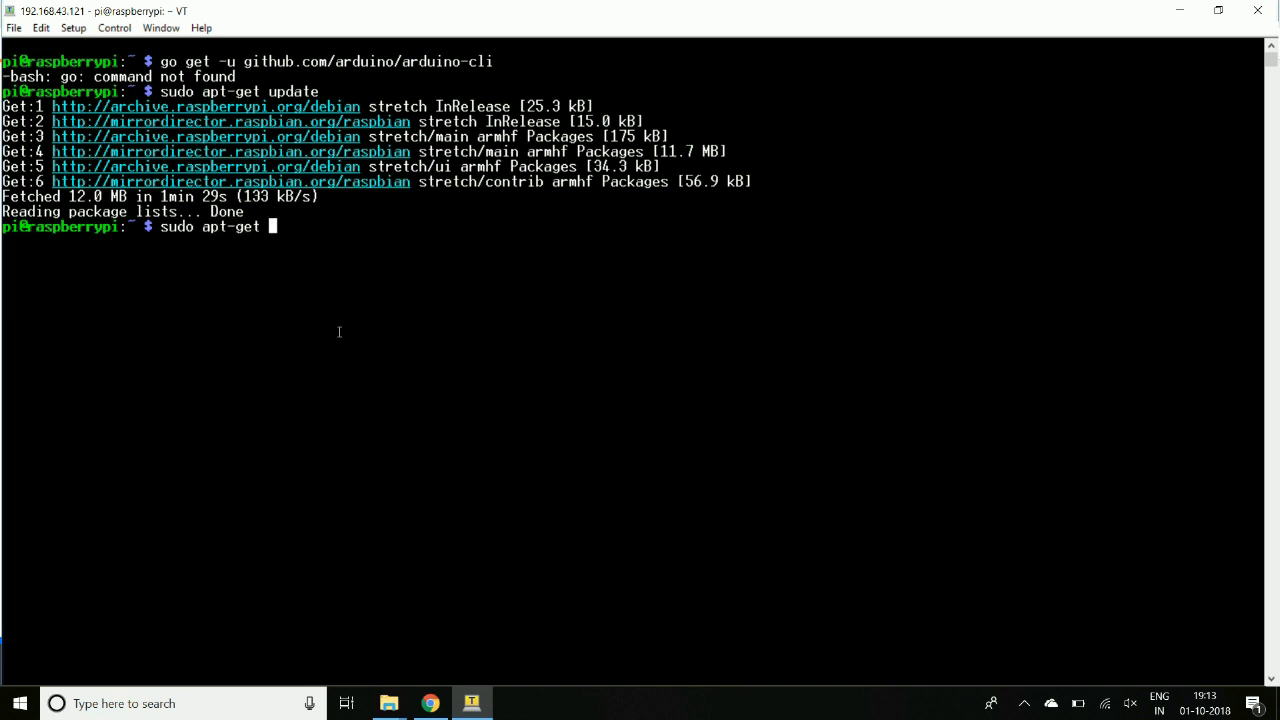
type("install golang")
type("Y")
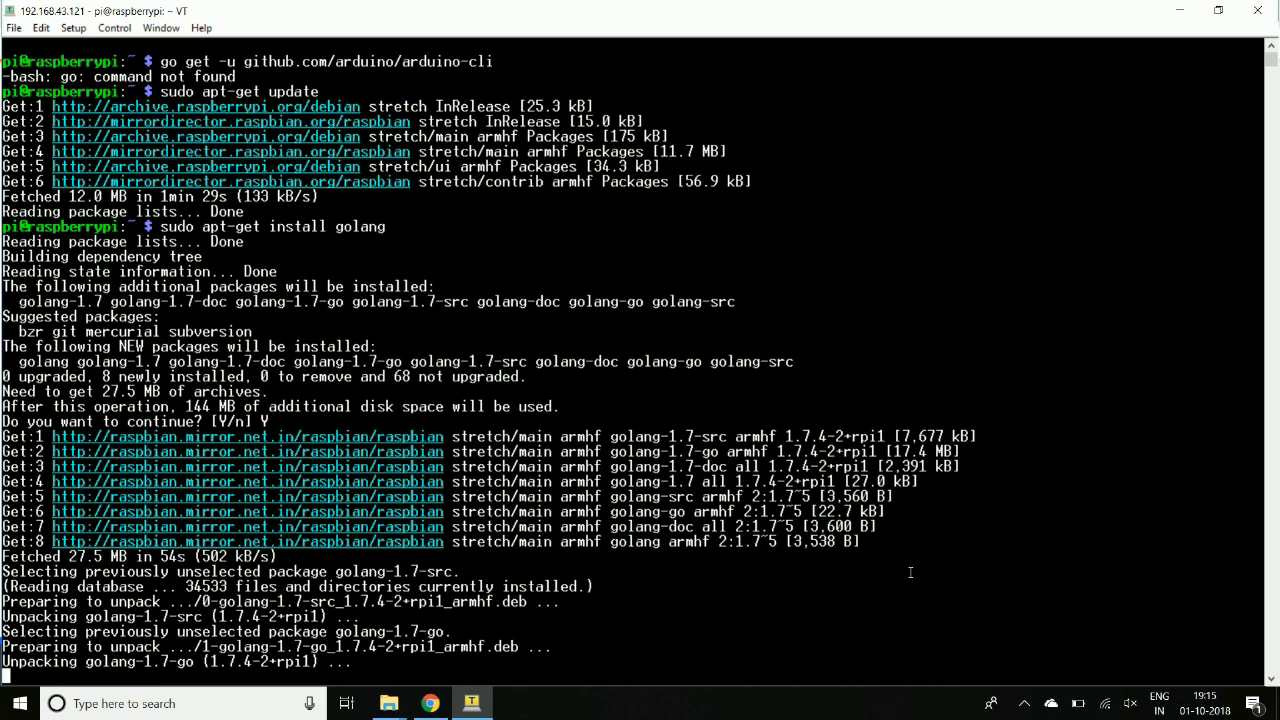
scroll("down", 3)
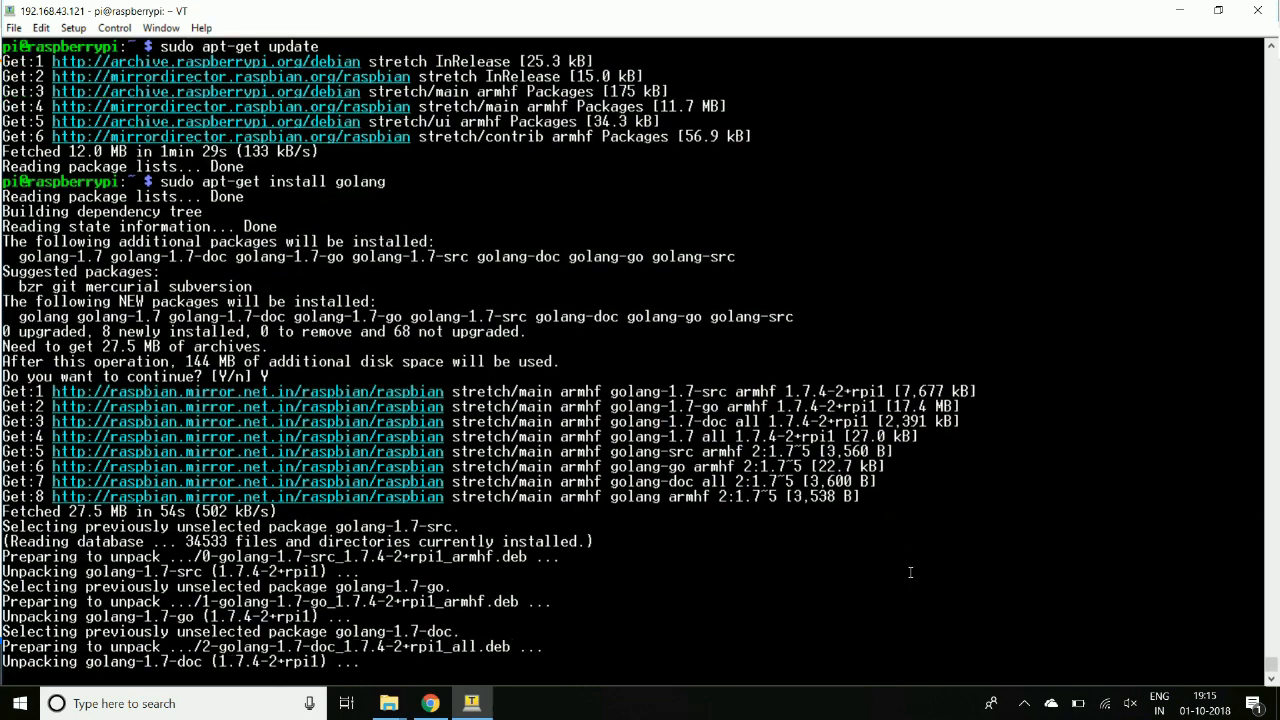
scroll("down", 3)
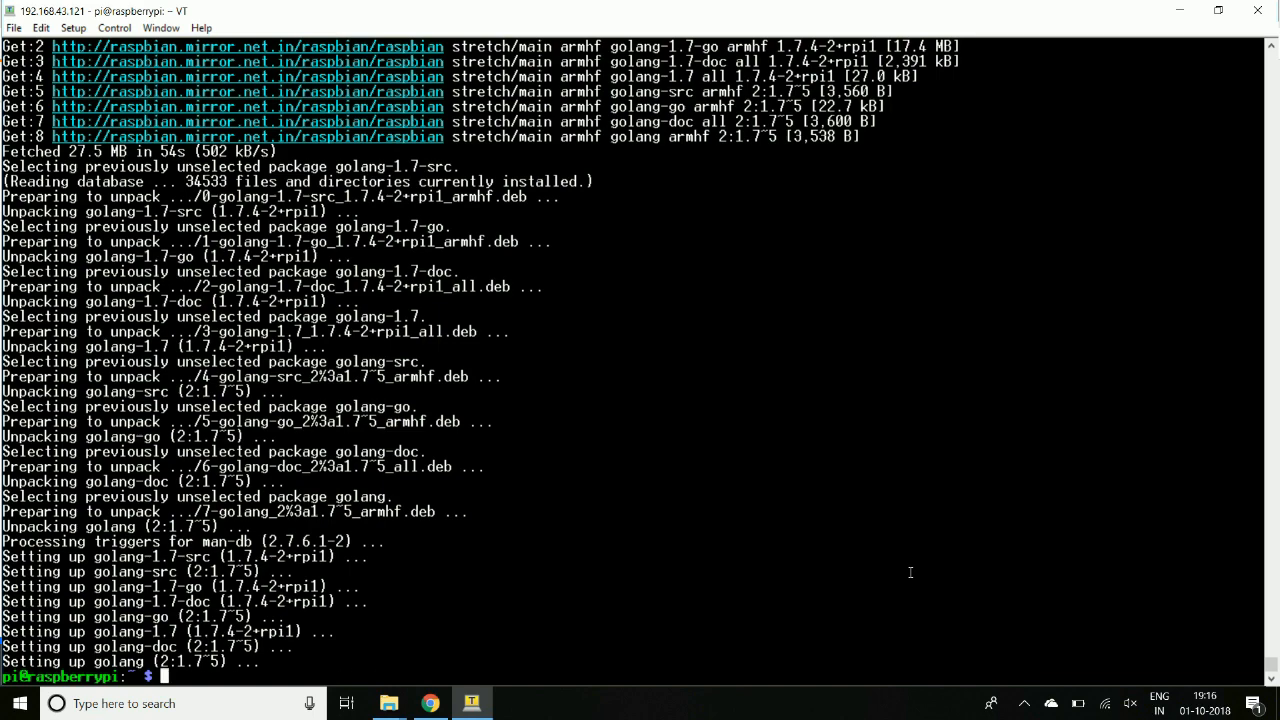
Run go get -u github.com/arduino/arduino-cli, export GOPATH=$HOME/go and retry go get.
type("go get -u github.com/arduino/arduino-cli")
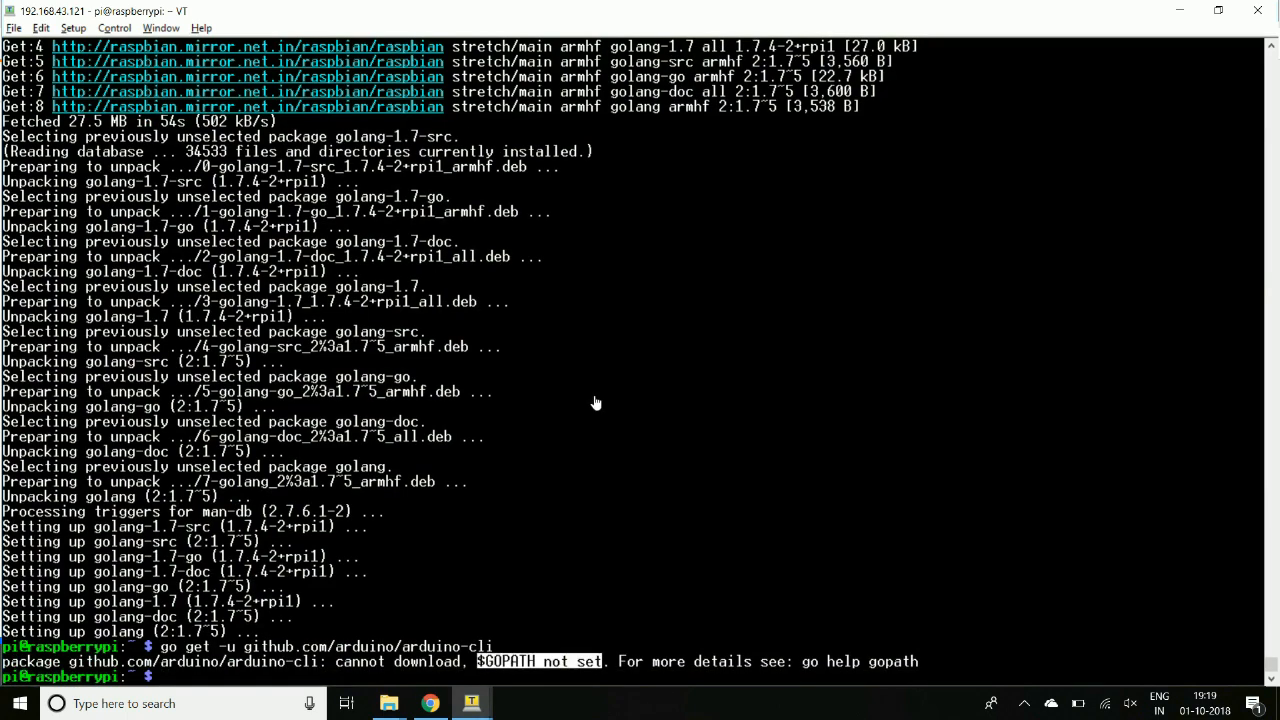
type("export GOPATH=$HOME/go")
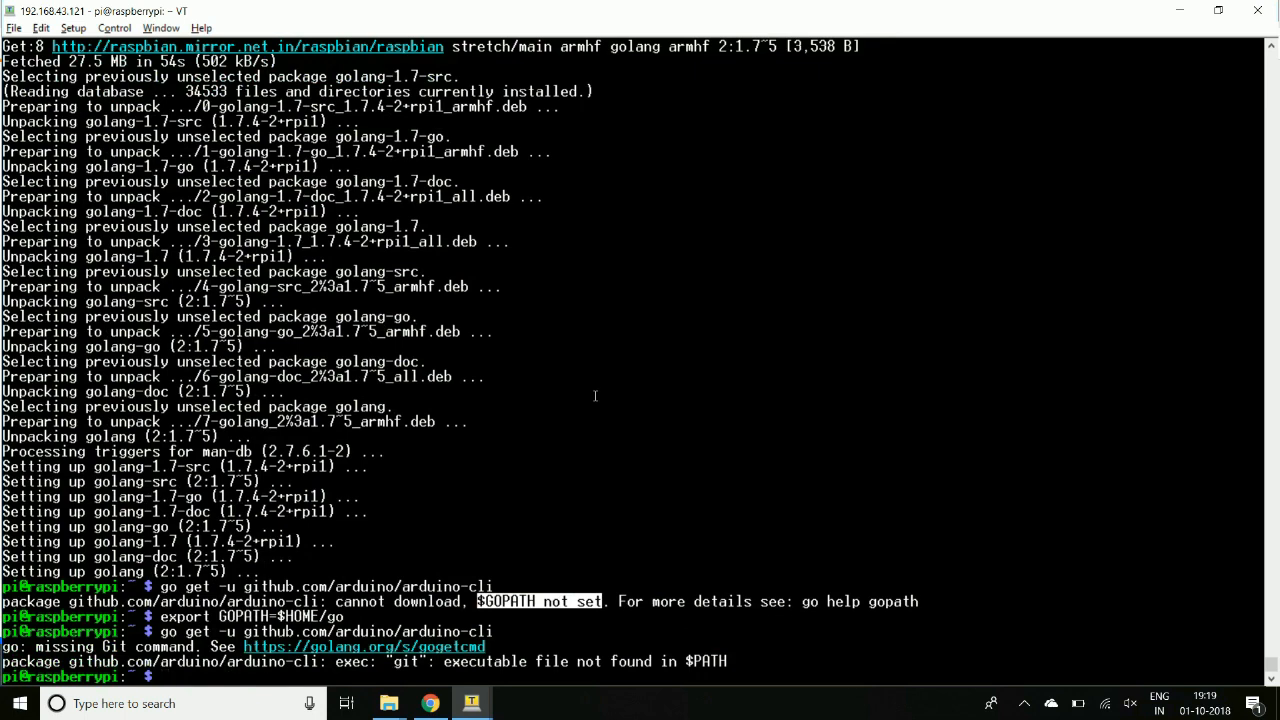
Install git with apt-get, then wget the arduino-cli-0.2.2-alpha.preview-linuxarm.tar.bz2 archive.
type("sudo")
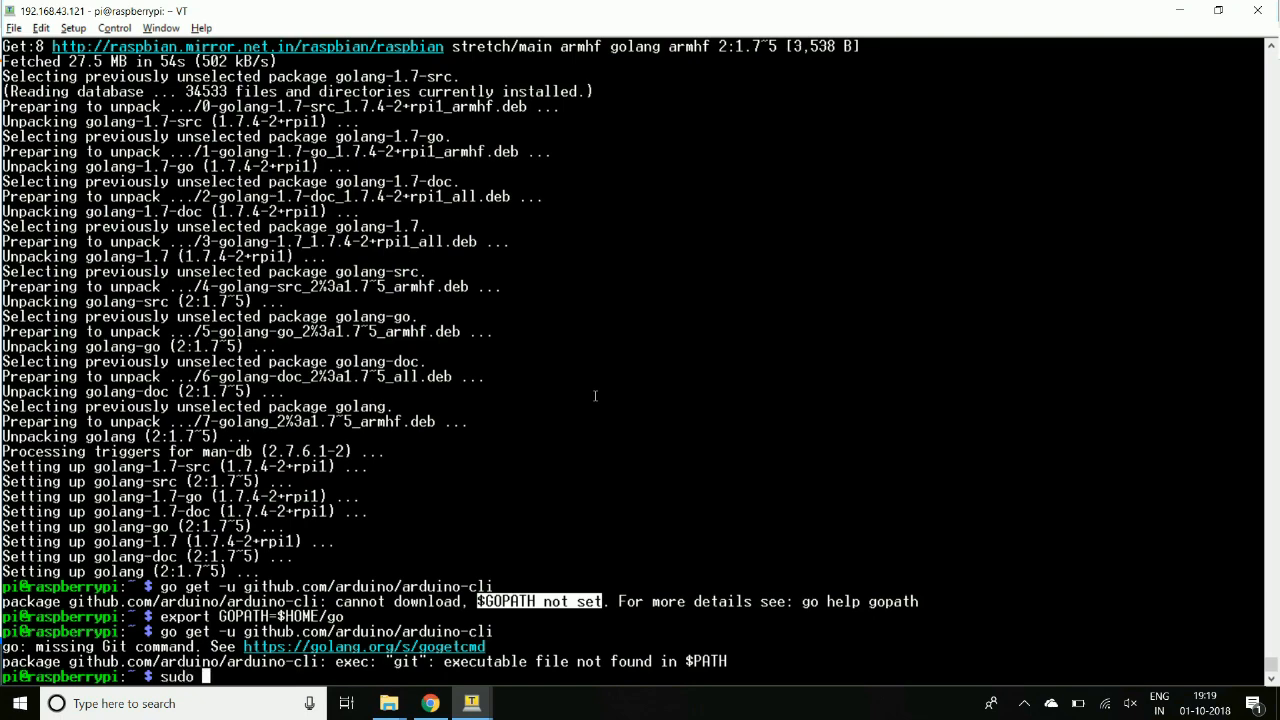
type("apt-get")
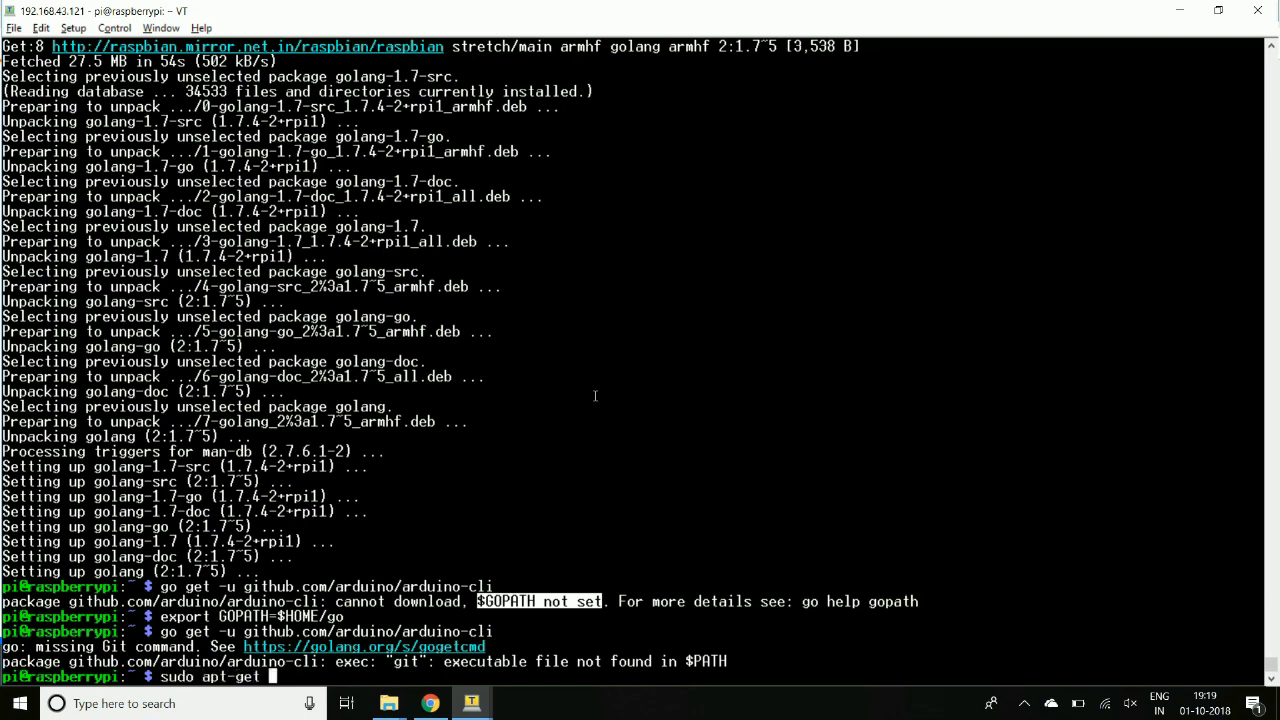
type("install git")
type("go get -u github.com/arduino/arduino-cli")
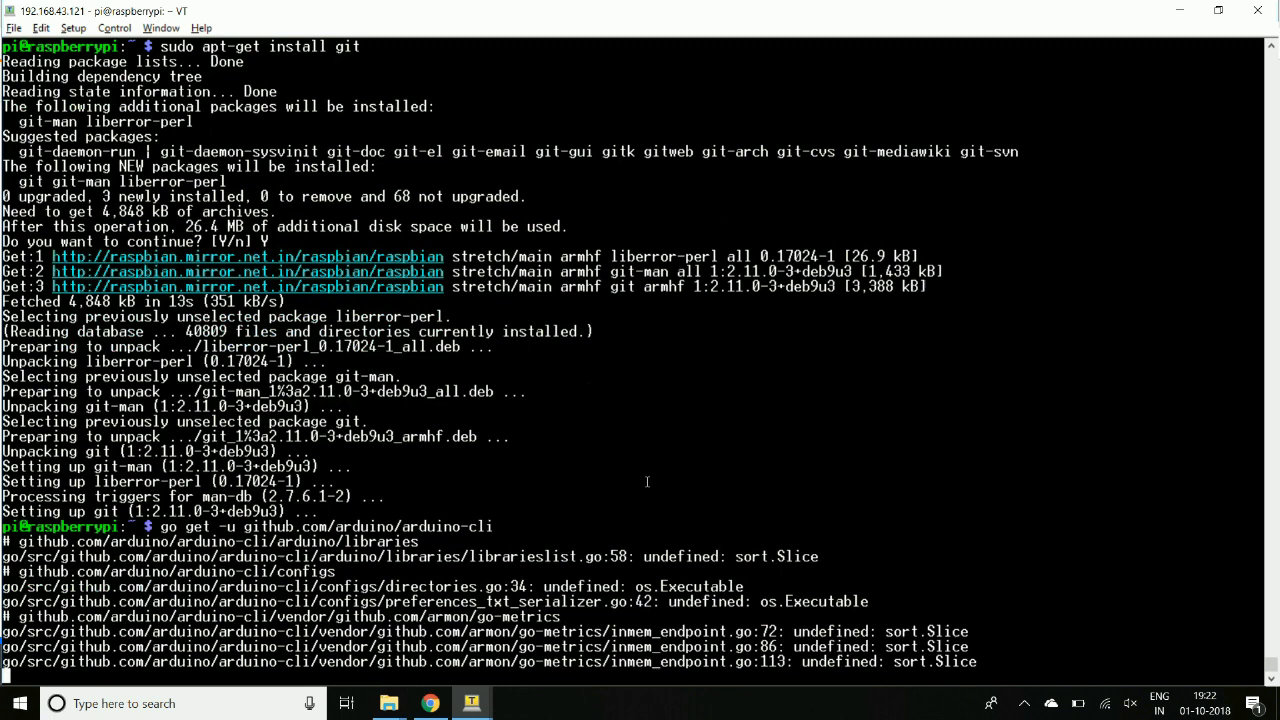
type("wget https://downloads.arduino.cc/arduino-cli/arduino-cli-0.2.2-alpha.preview-linuxarm.tar.bz2")
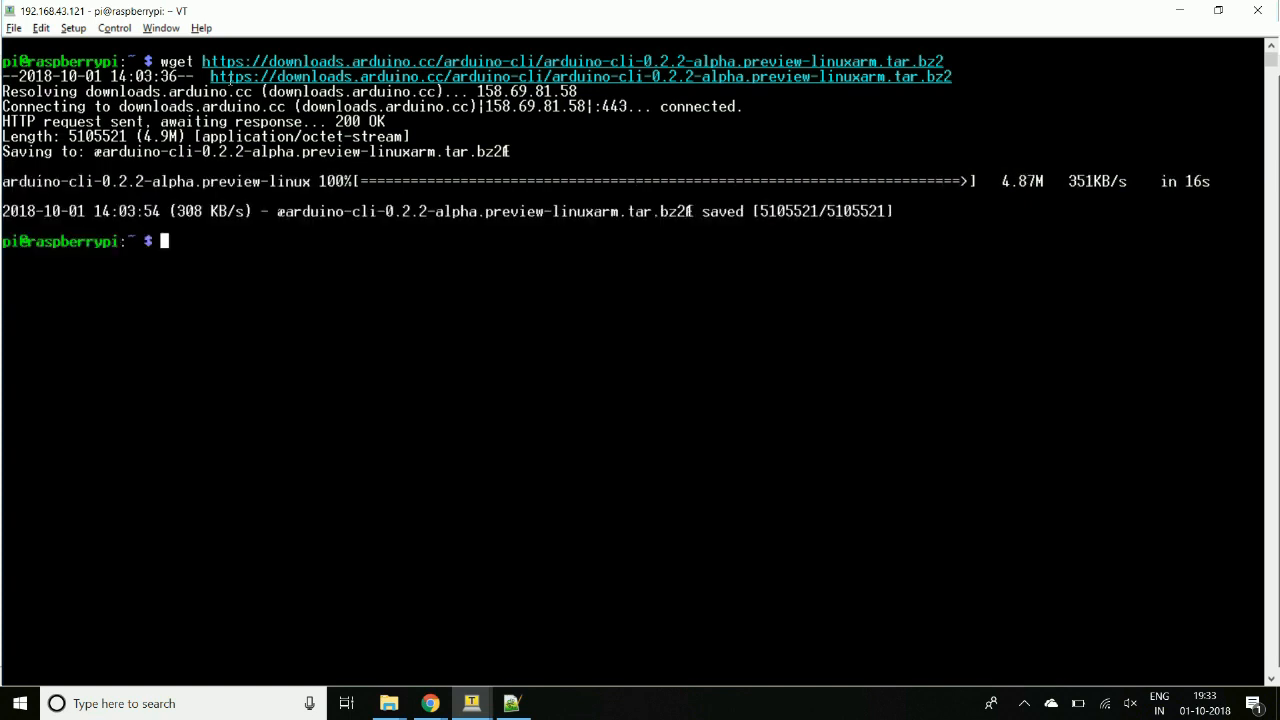
Extract the archive with tar xvjf and list the home folder to confirm the arduino-cli binary.
type("tar")
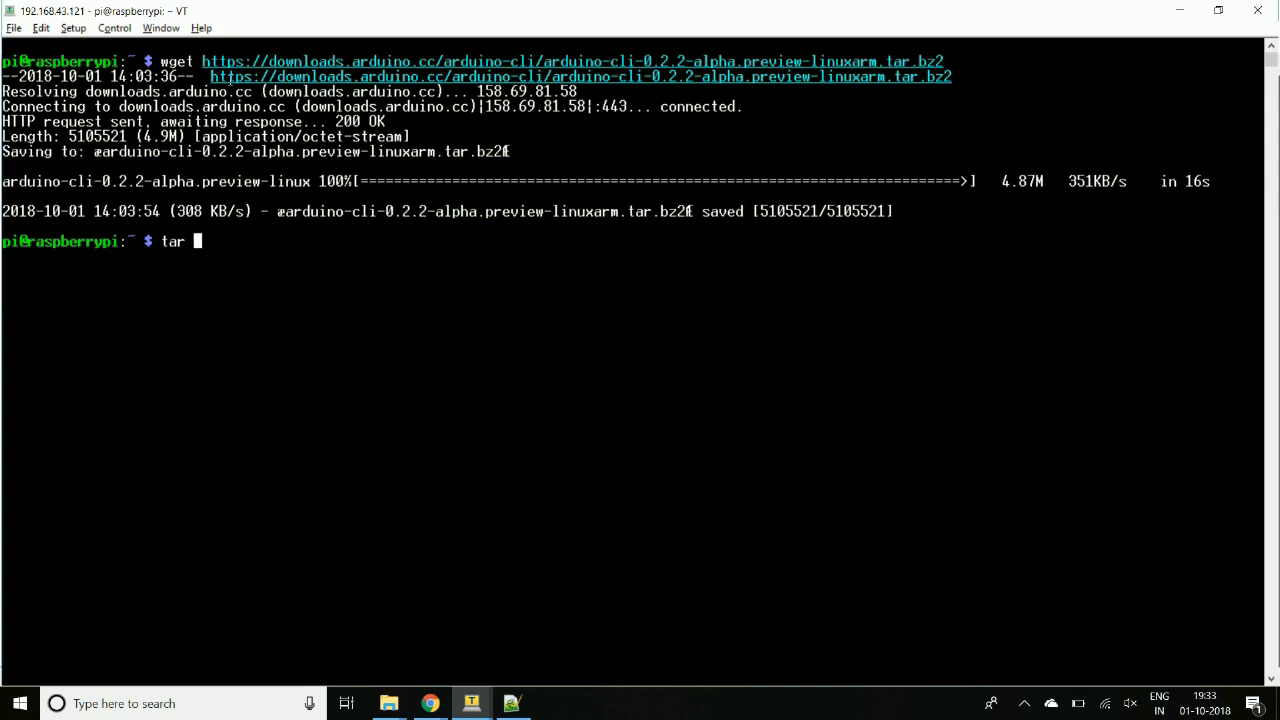
type("xvj")
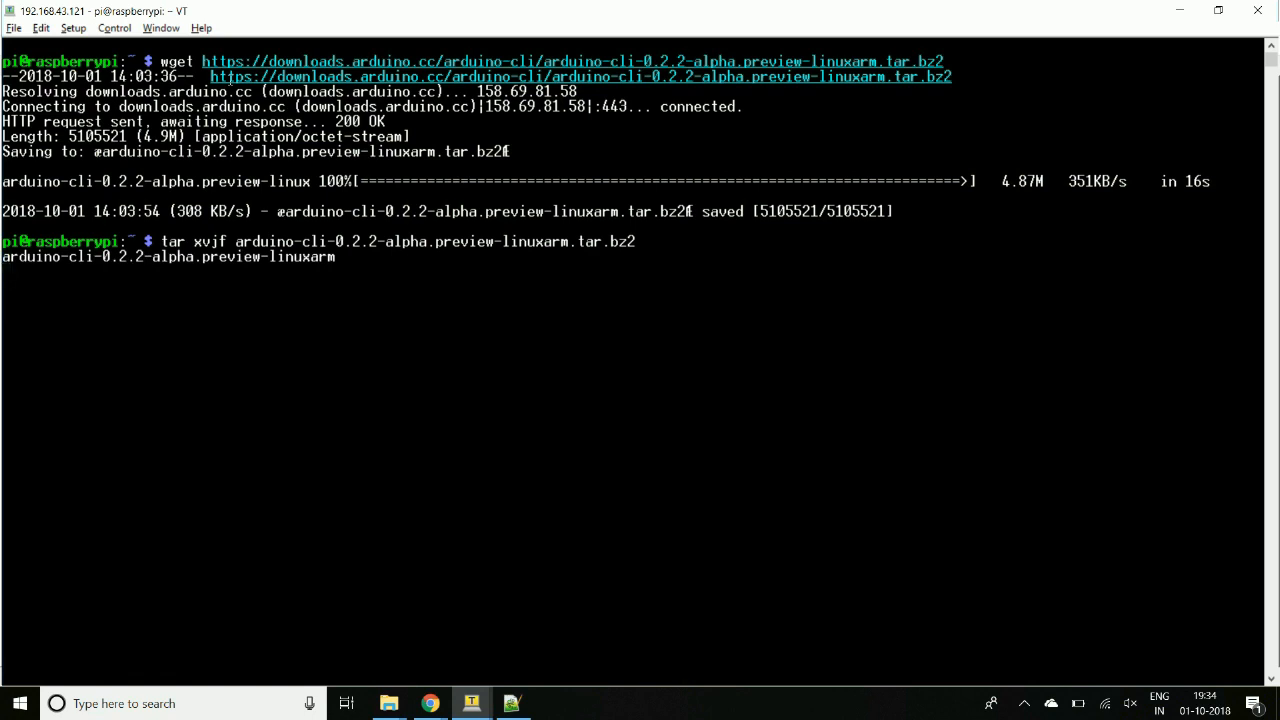
type("ls")
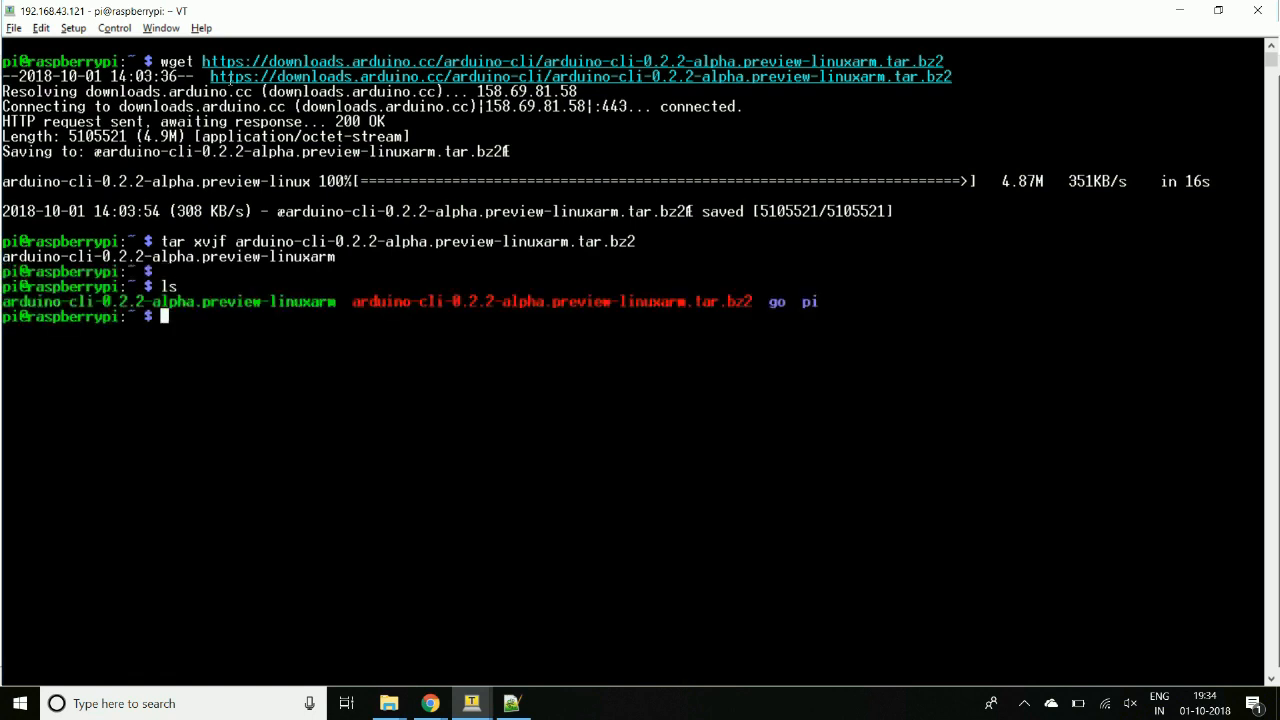
type("./arduino-cli-0.2.2-alpha.preview-linuxarm")
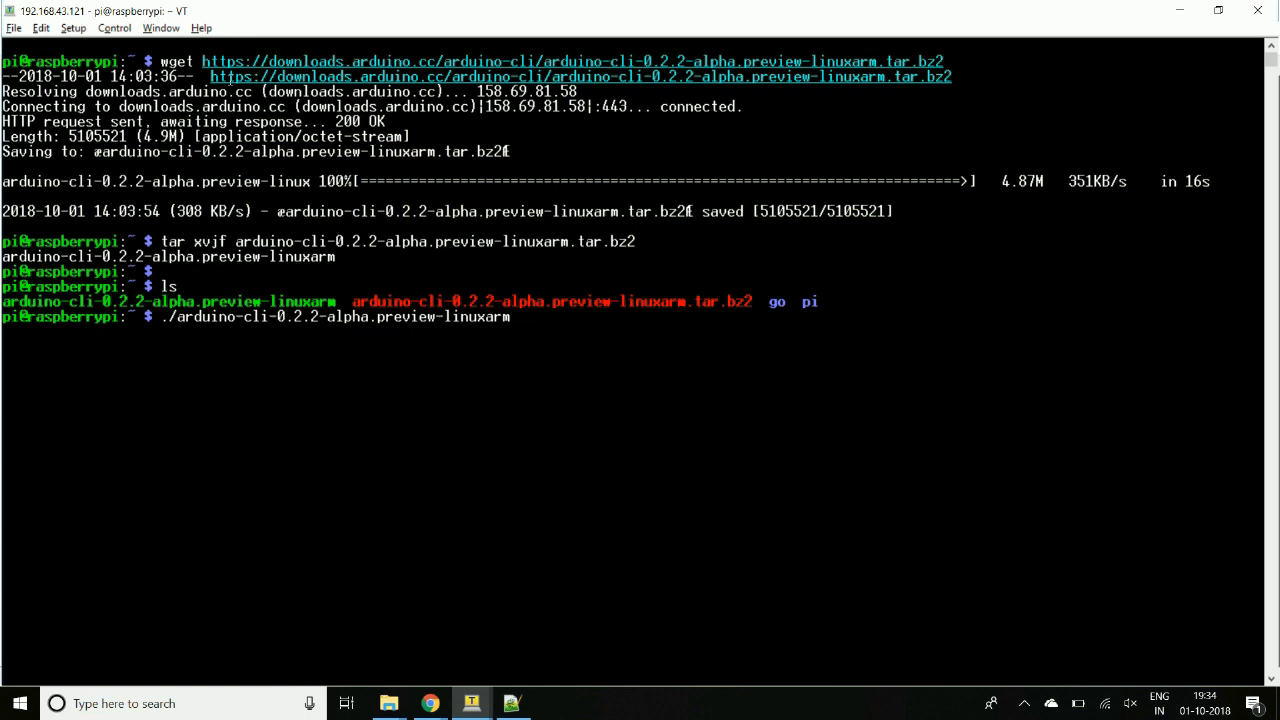
Make /home/pi/Arduino after the sketch new error, then create the blinking sketch with arduino-cli.
type("core")
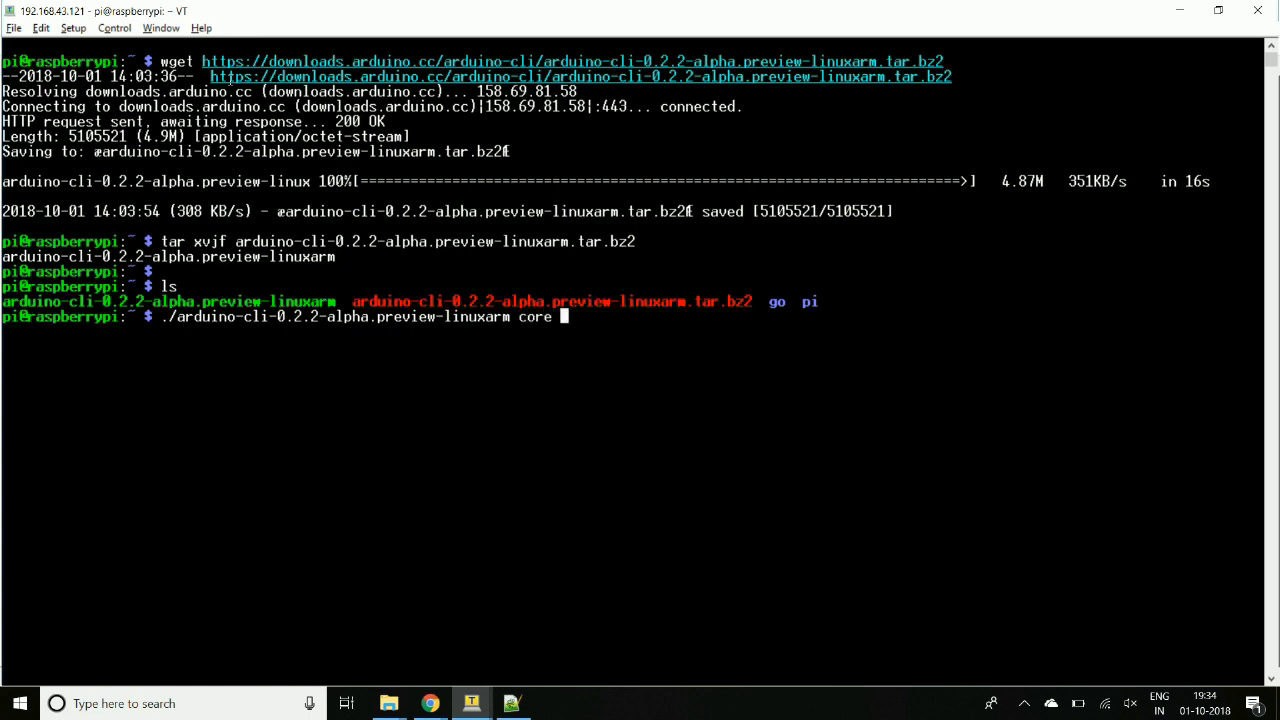
type("updat")
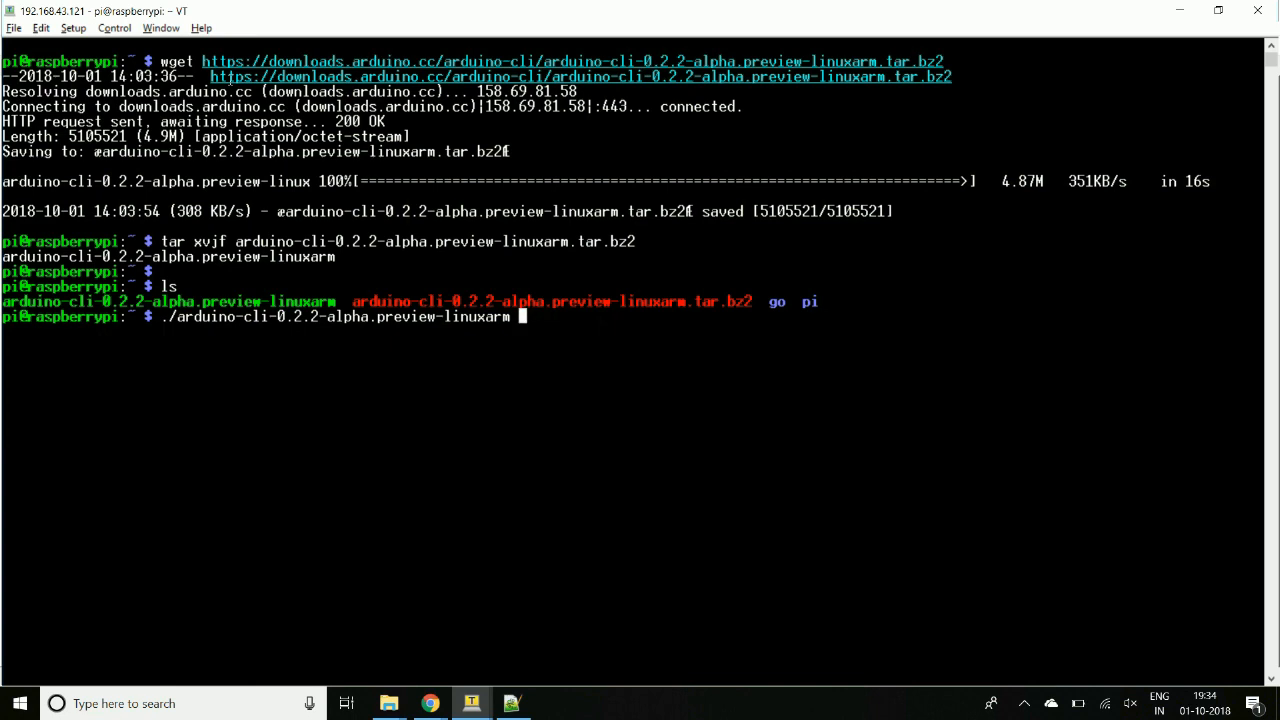
type("sketch new blinking")
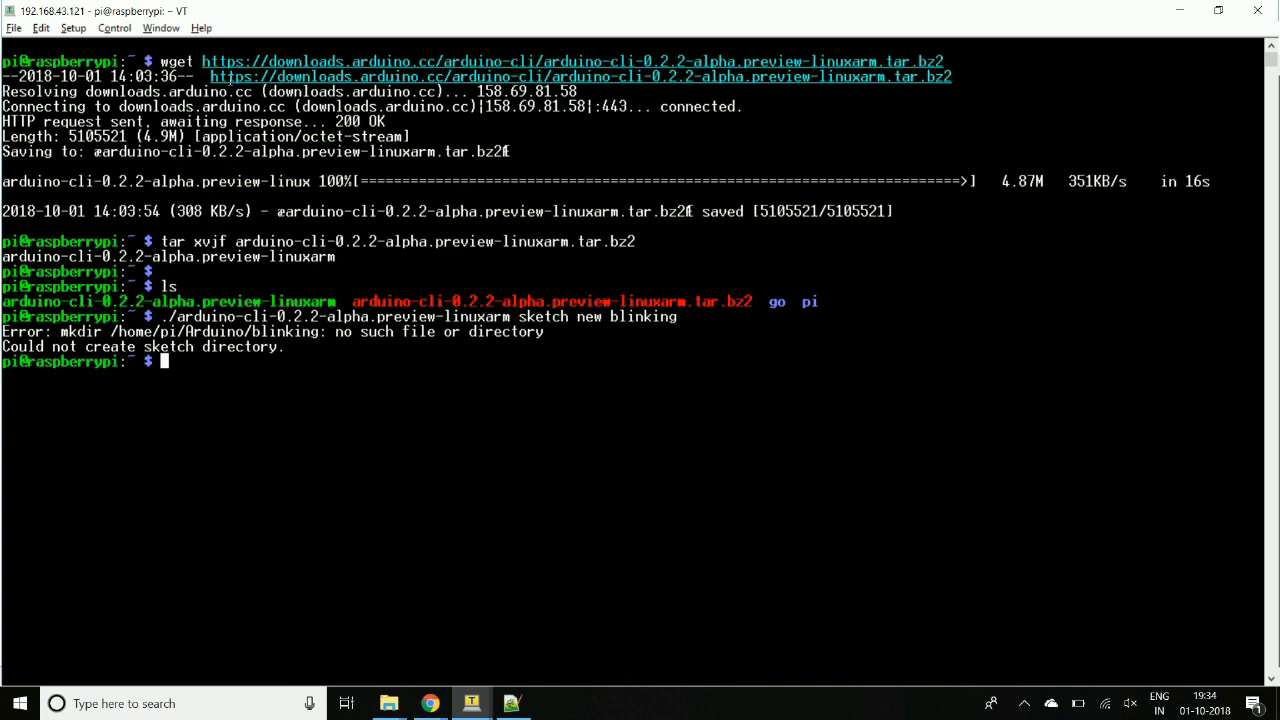
type("mkdo")
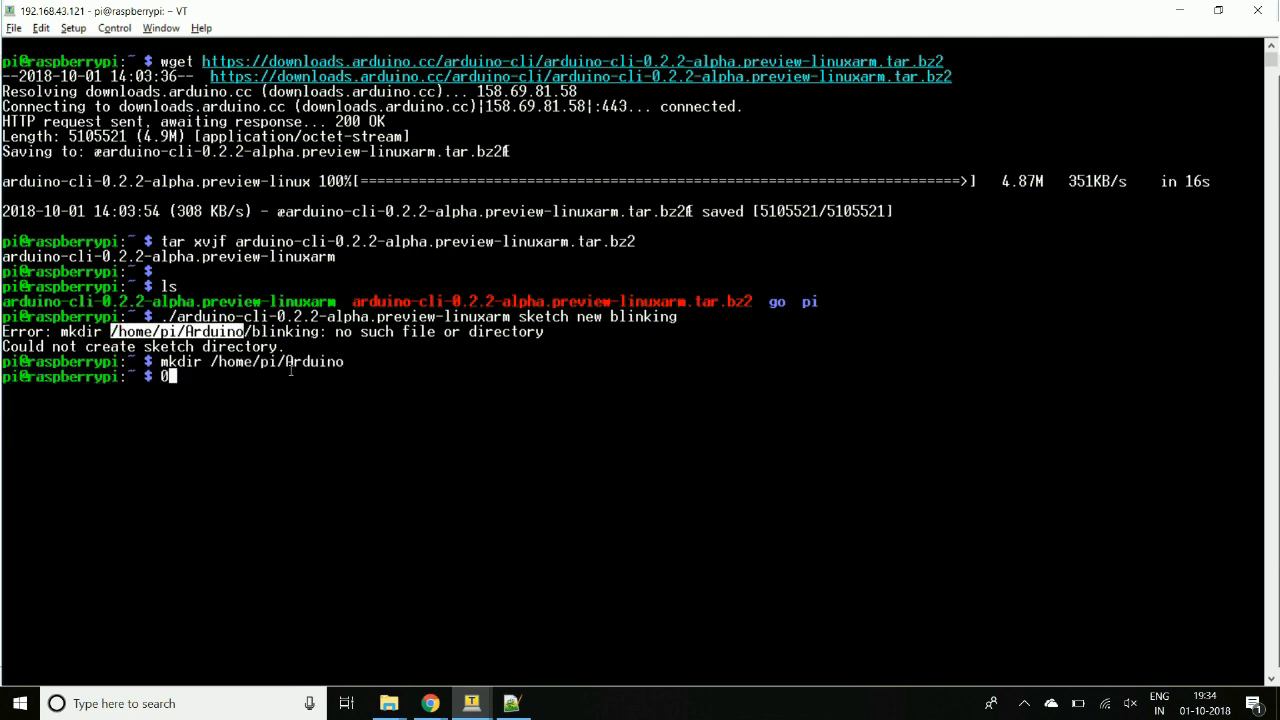
type("mkdir /home/pi/Arduino")
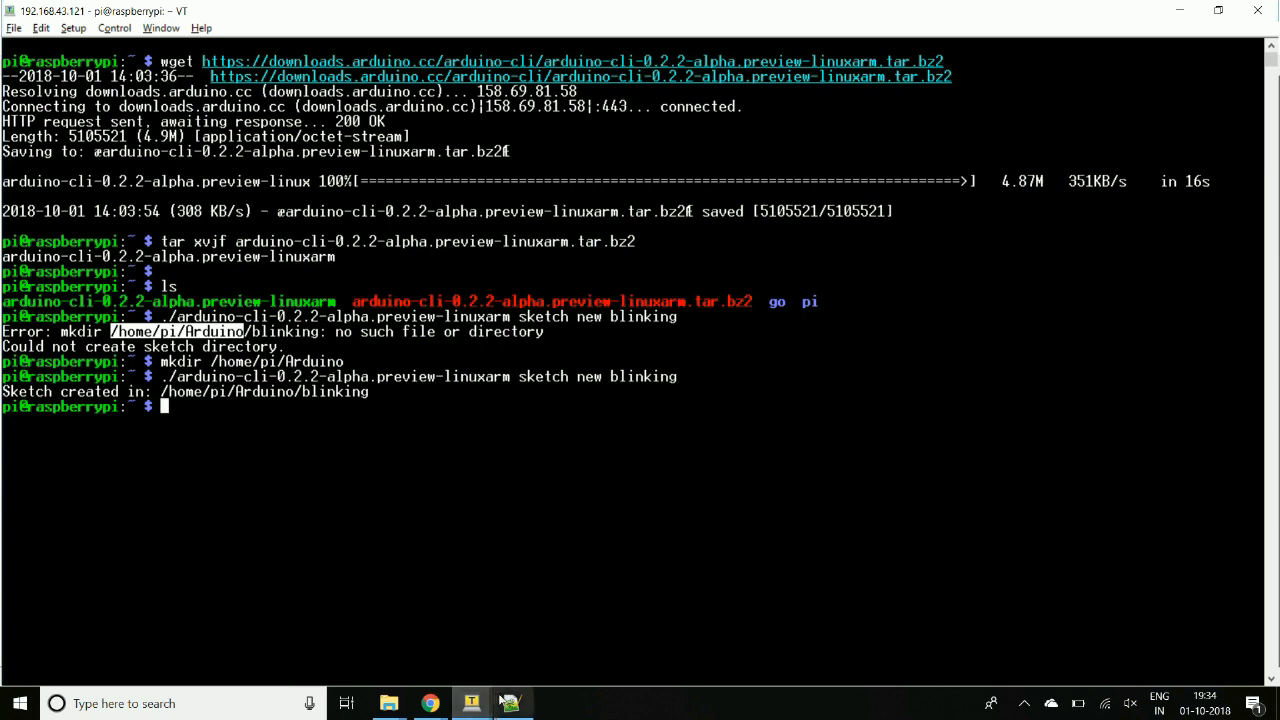
type("vi")
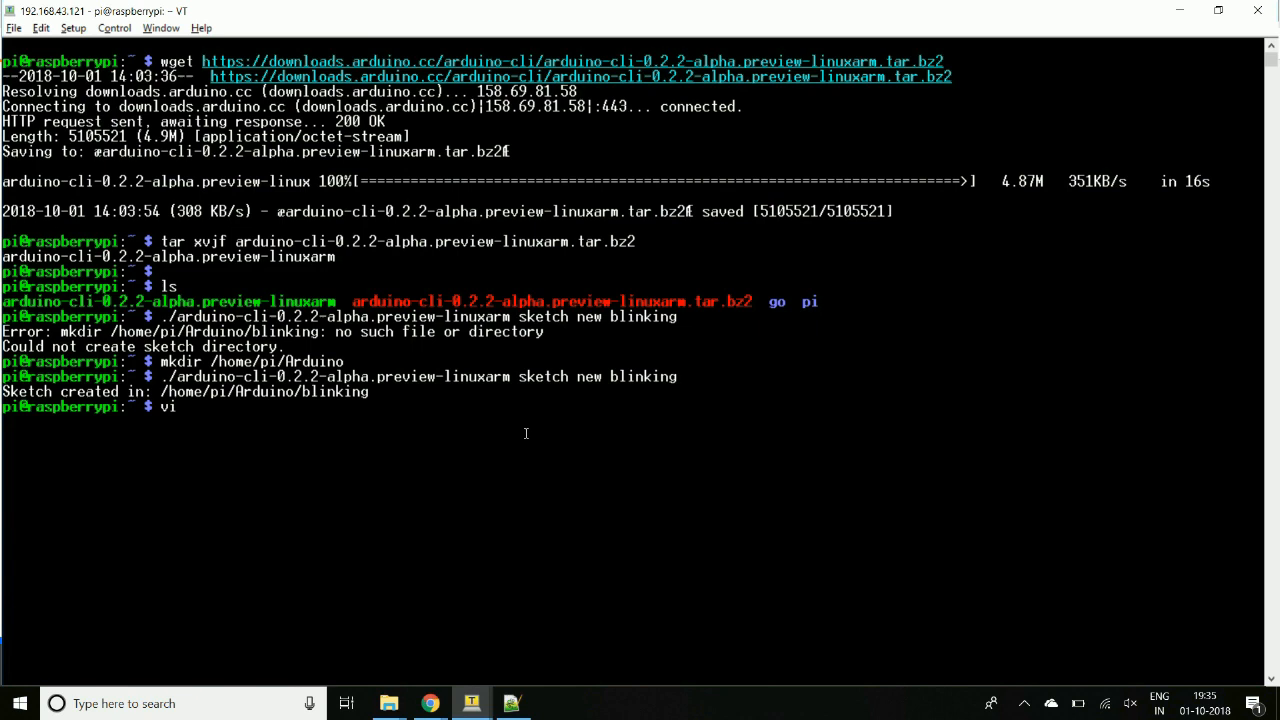
Edit /home/pi/Arduino/blinking/blinking.ino in nano, paste the blink code, save and exit.
type("/")
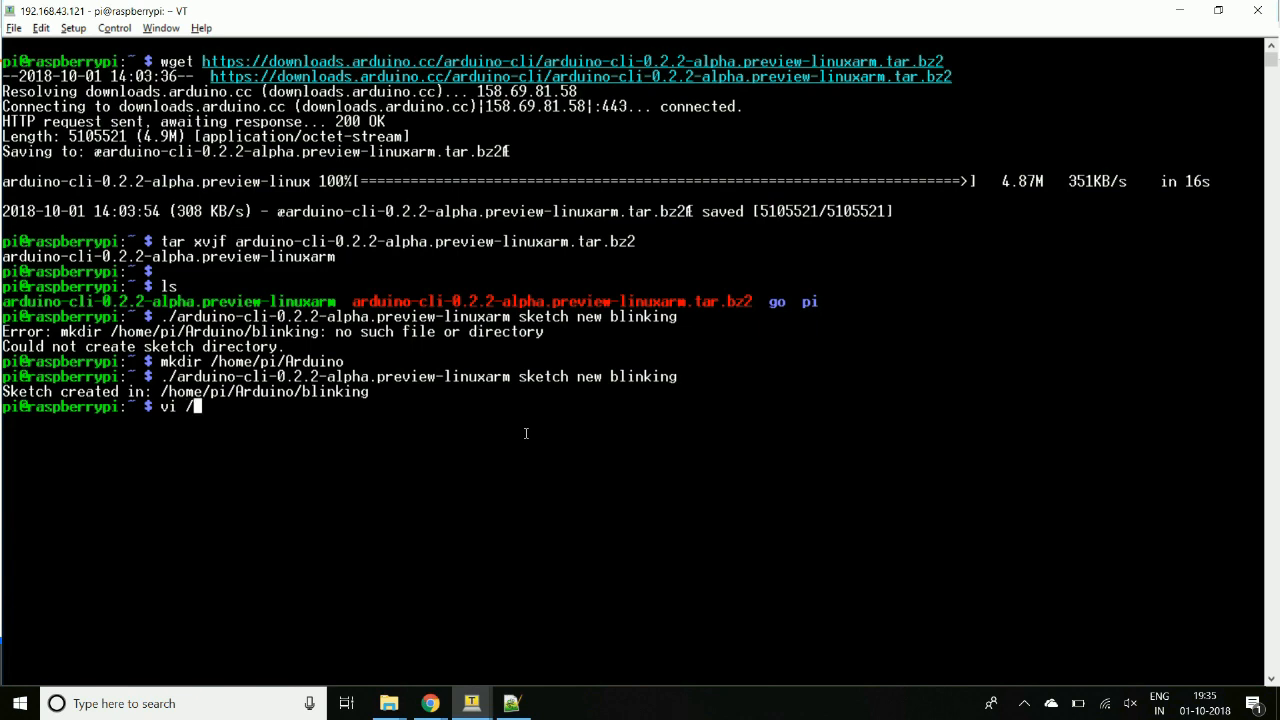
type("home/pi/")
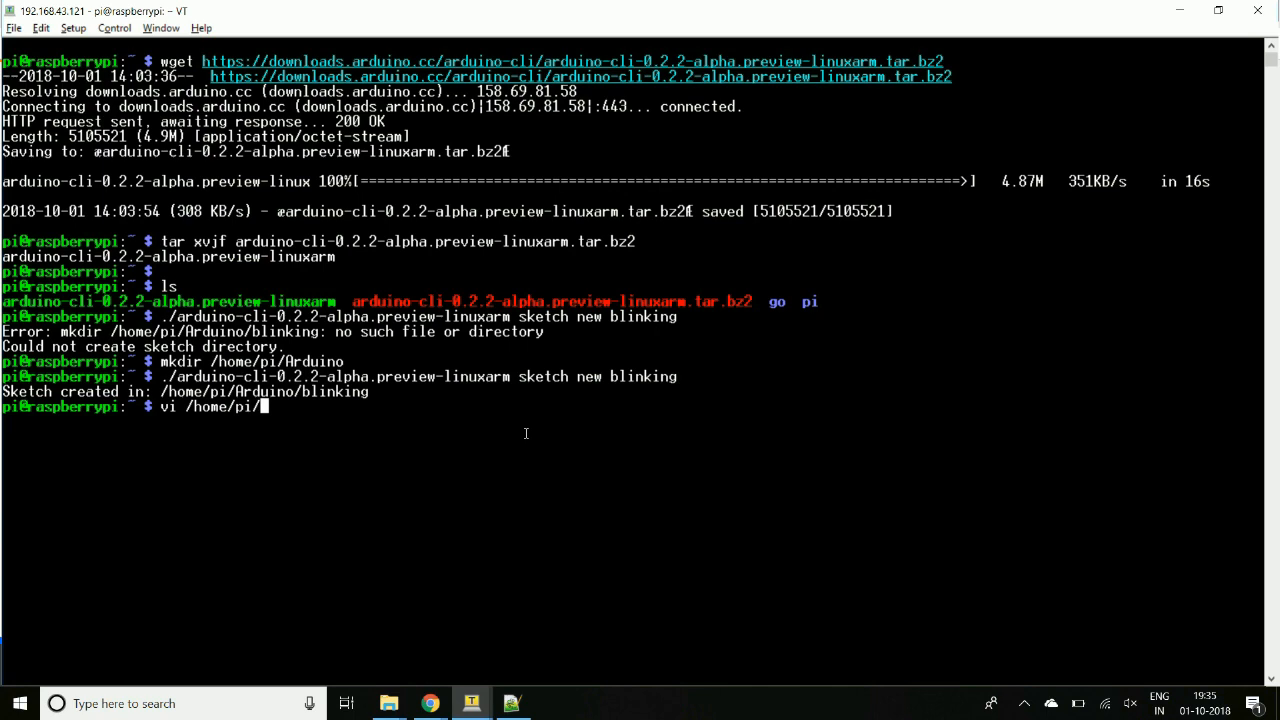
type("Arduino/blinking/blinking.ino")
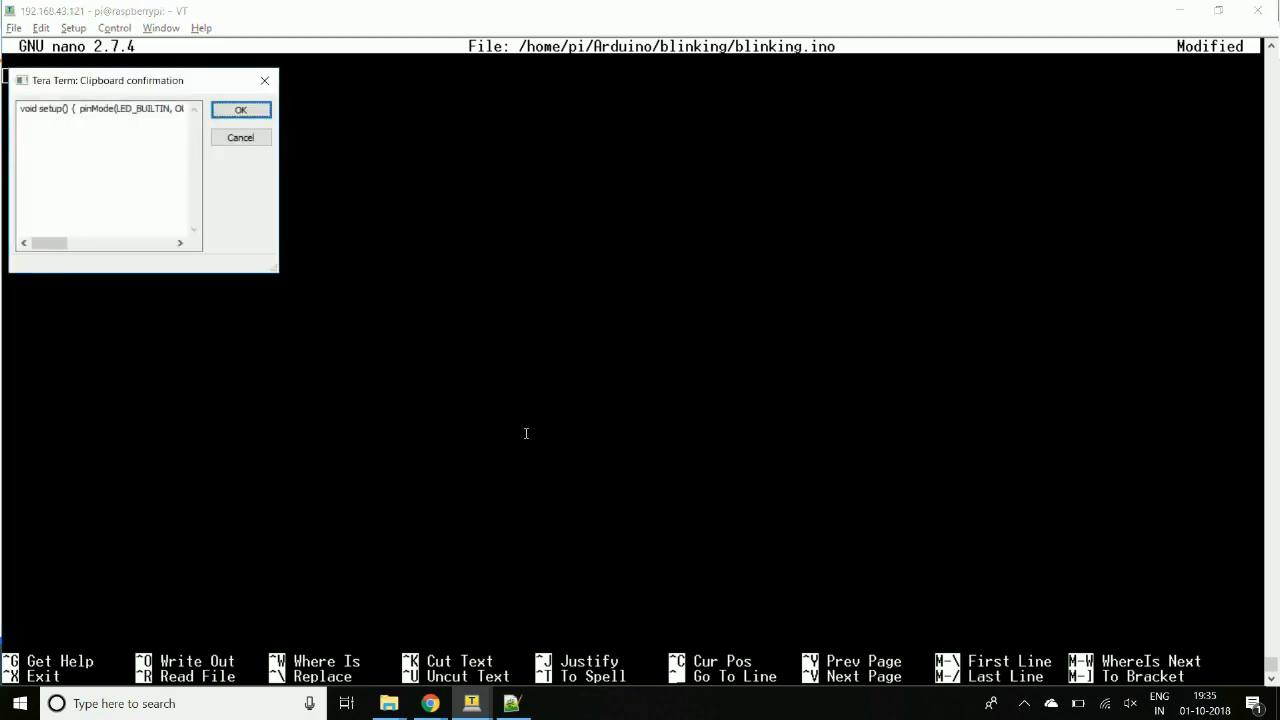
left_click(240, 108)
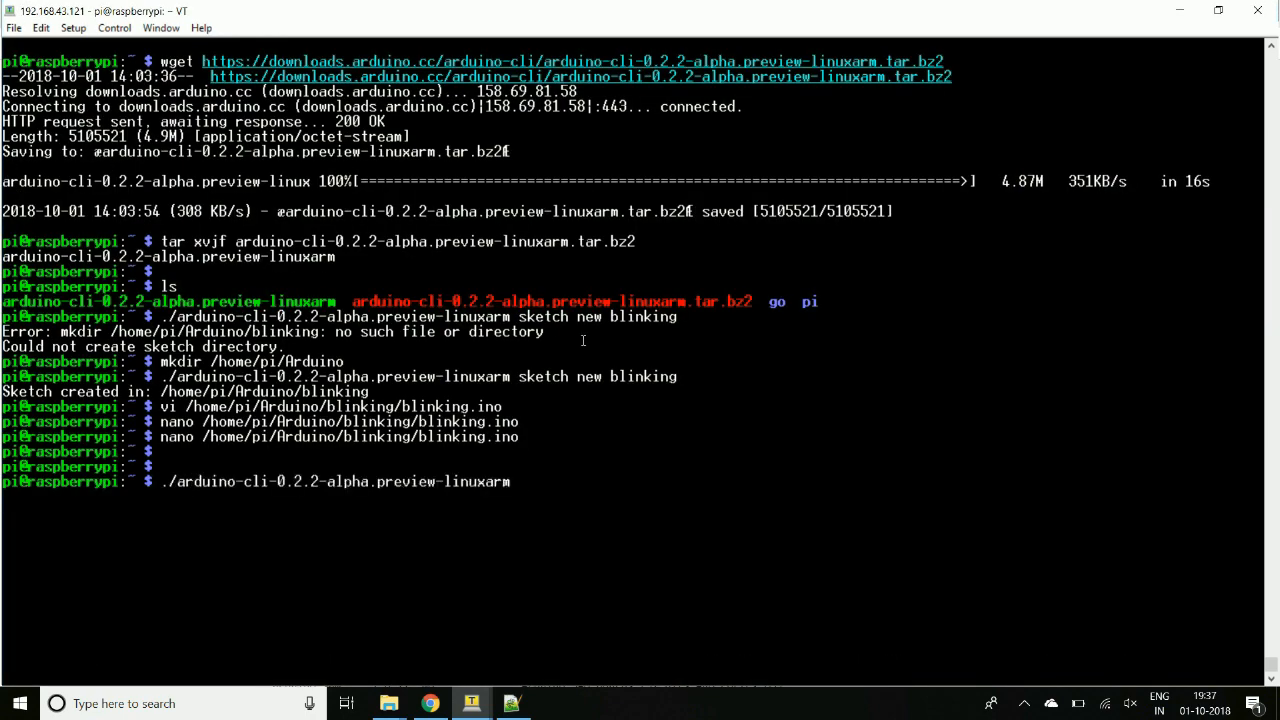
Run arduino-cli core update-index, then reopen blinking.ino in nano.
type("core")
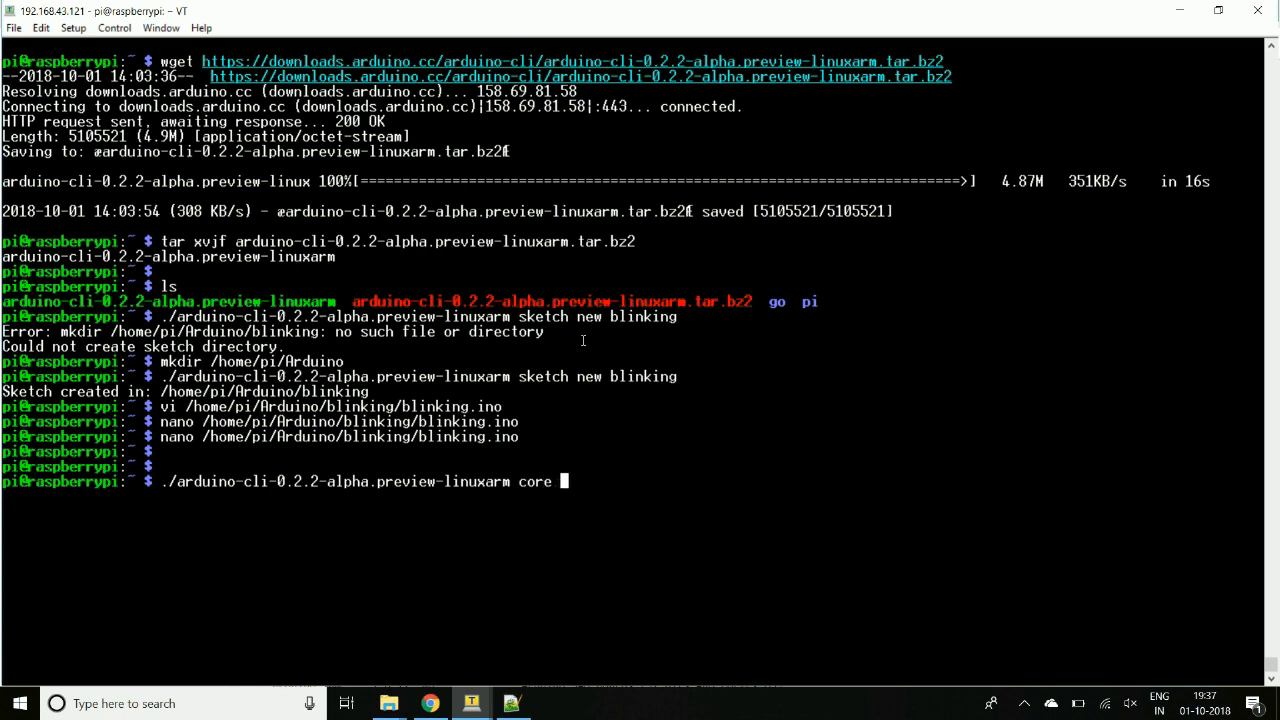
type("update-index")
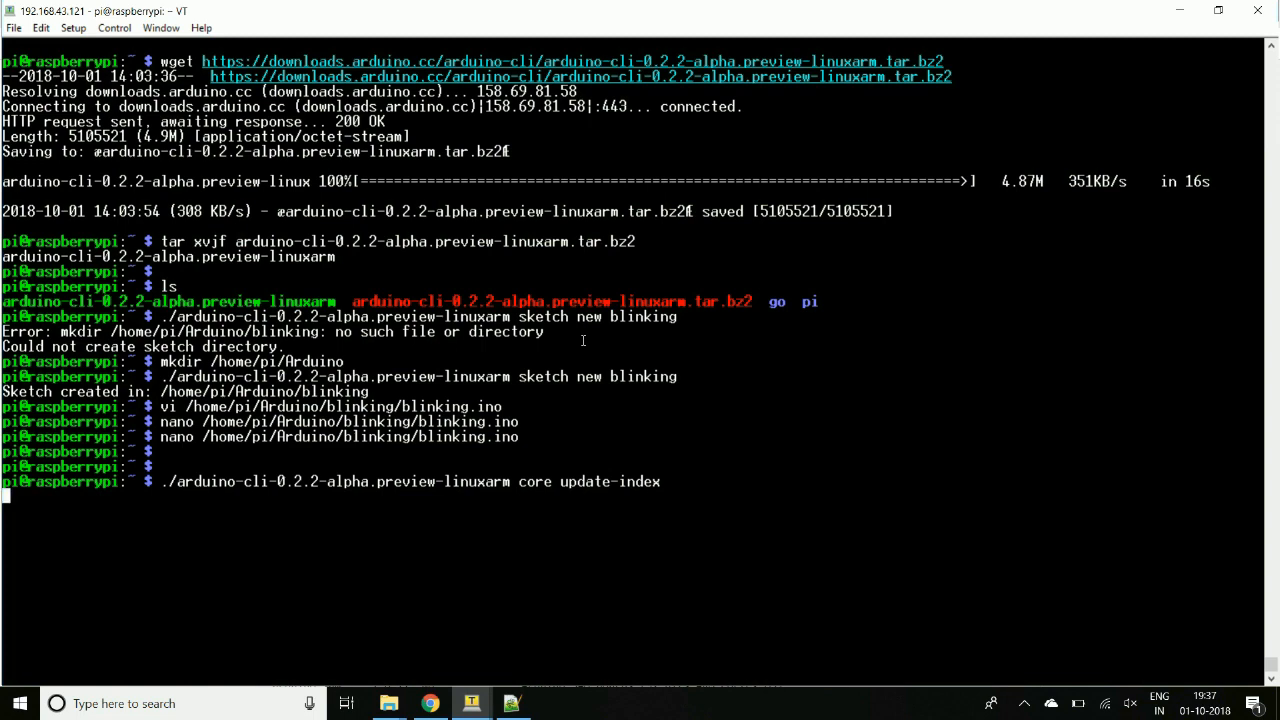
key("Return")
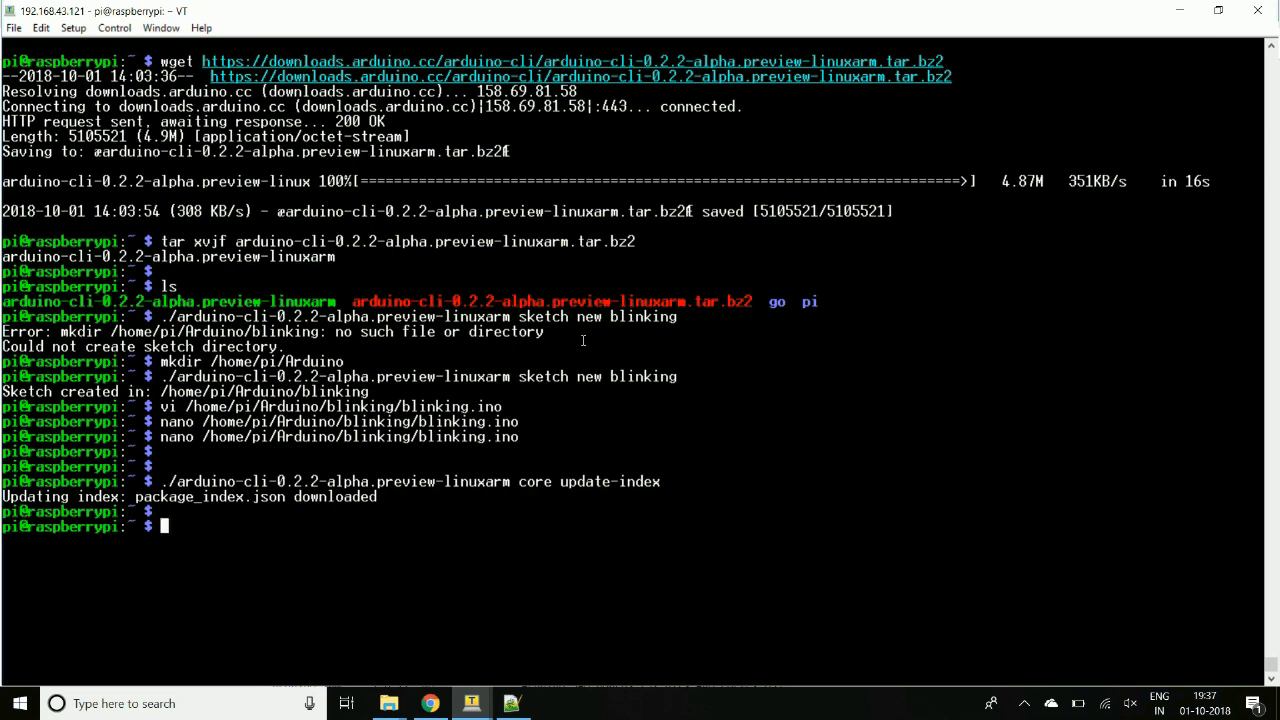
type("nano /home/pi/Arduino/blinking/blinking.ino")
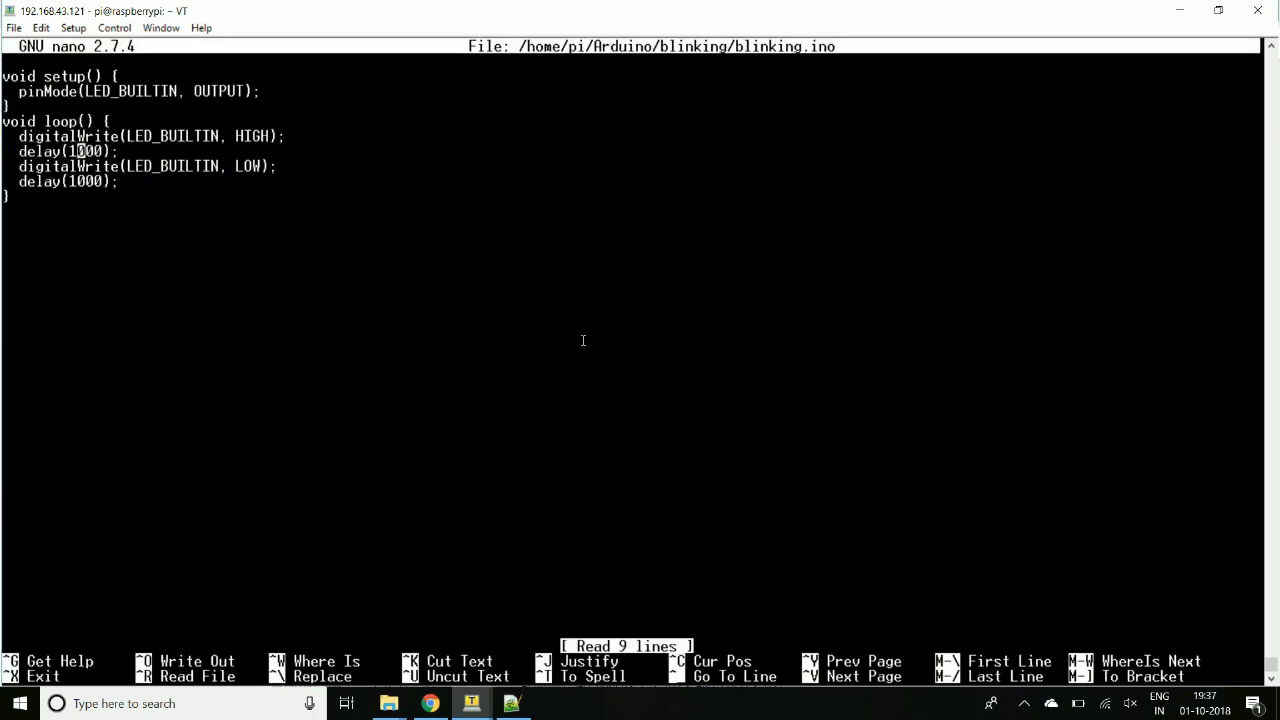
Change the first delay(1000) to delay(200) in nano, then save and exit.
type("200")
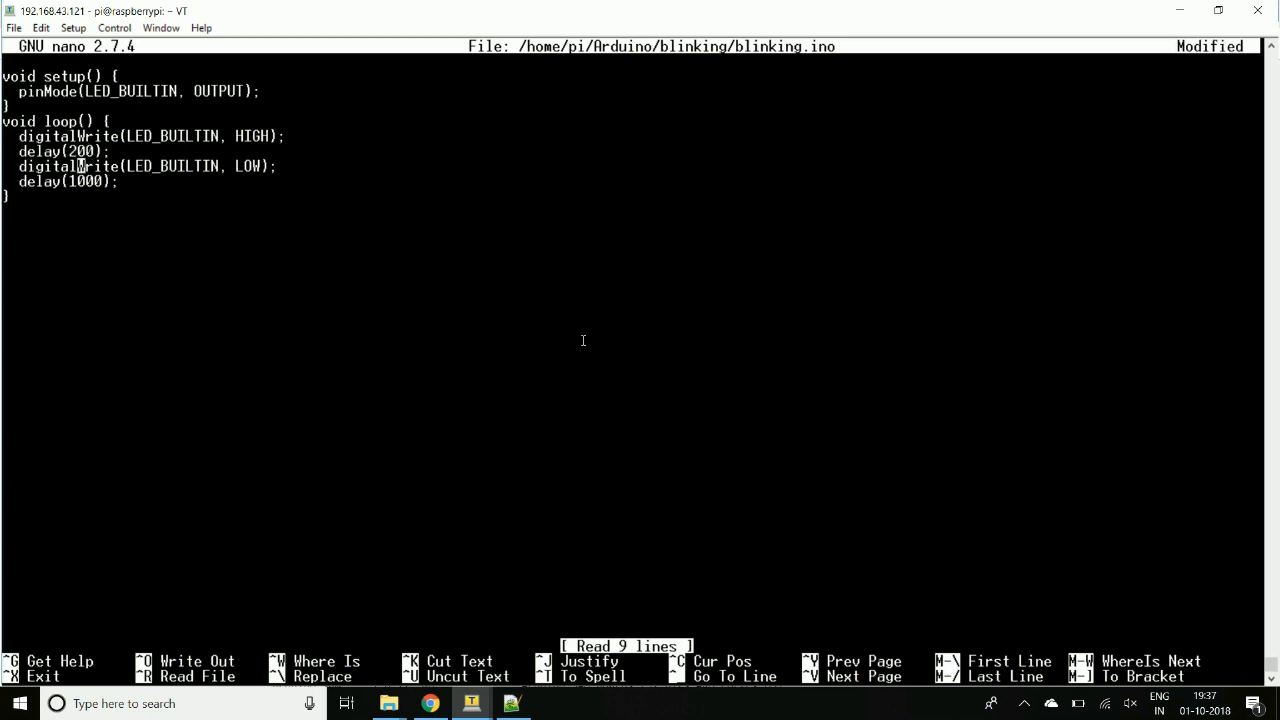
type("200")
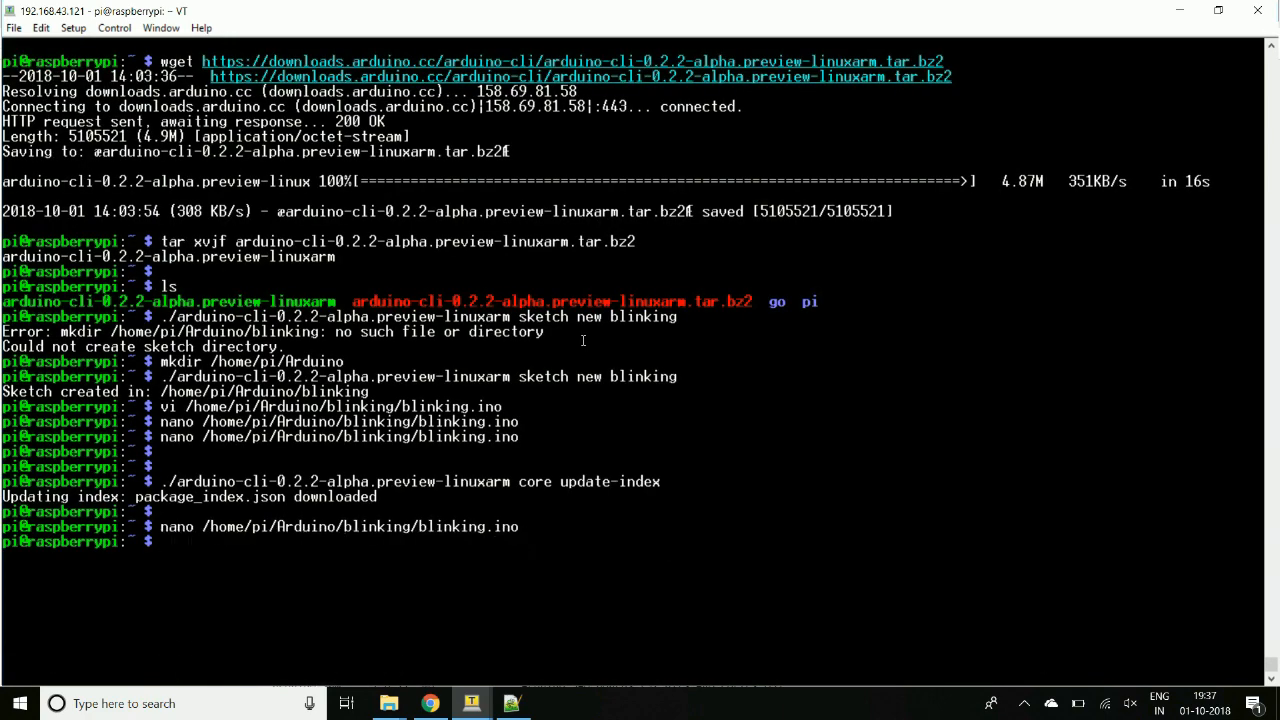
Run arduino-cli core search arduino to list platforms like arduino:avr and arduino:sam.
type("./arduino-cli-0.2.2-alpha.preview-linuxarm")
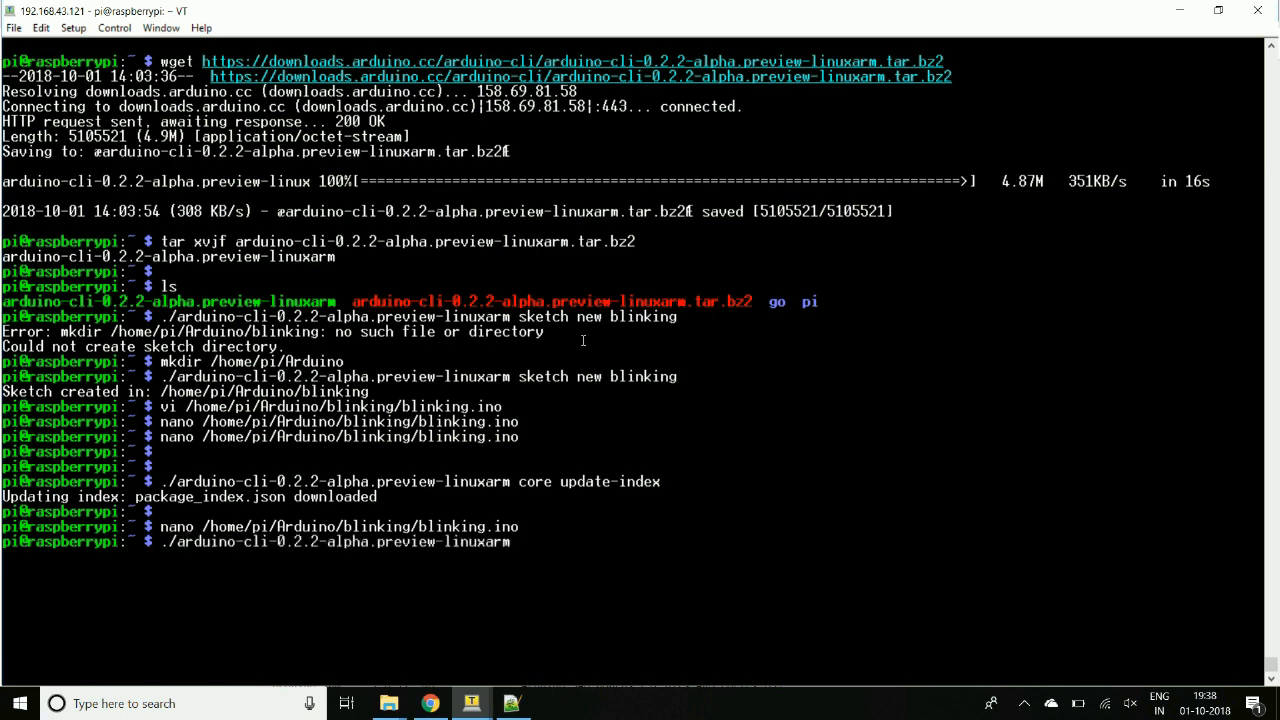
type("core search arduino")
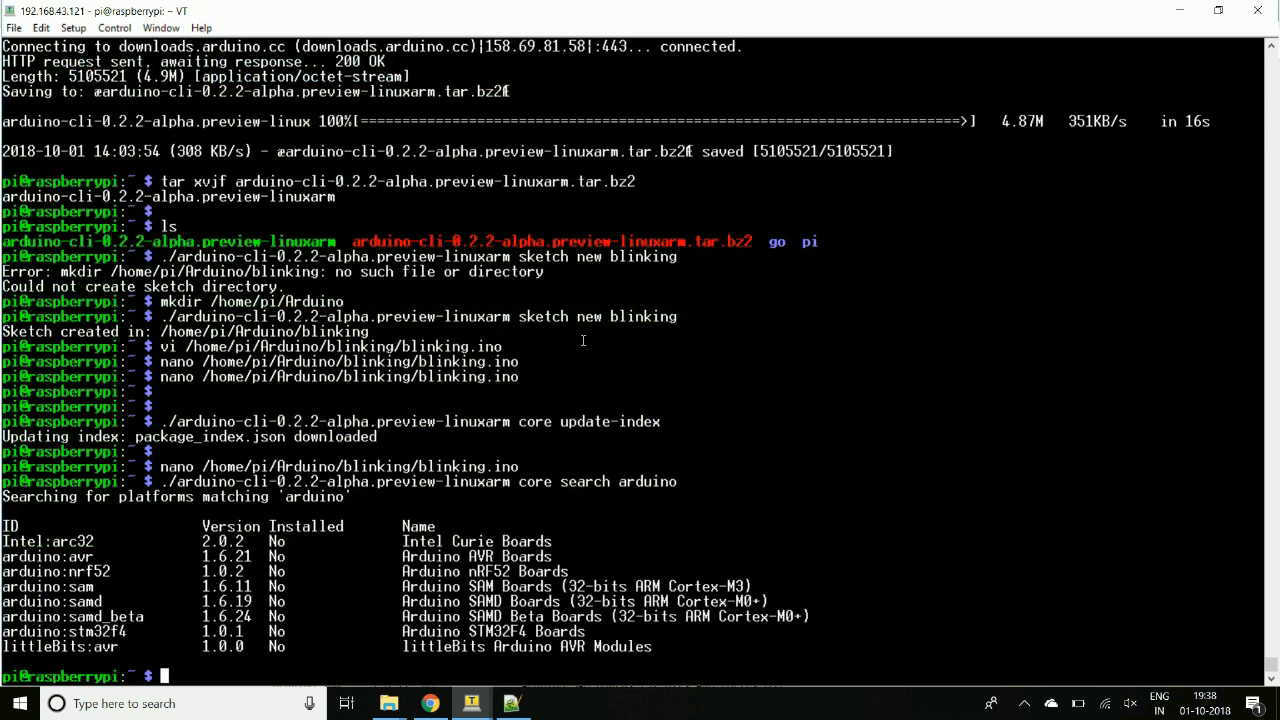
type("./arduino-cli-0.2.2-alpha.preview-linuxarm core search arduin")
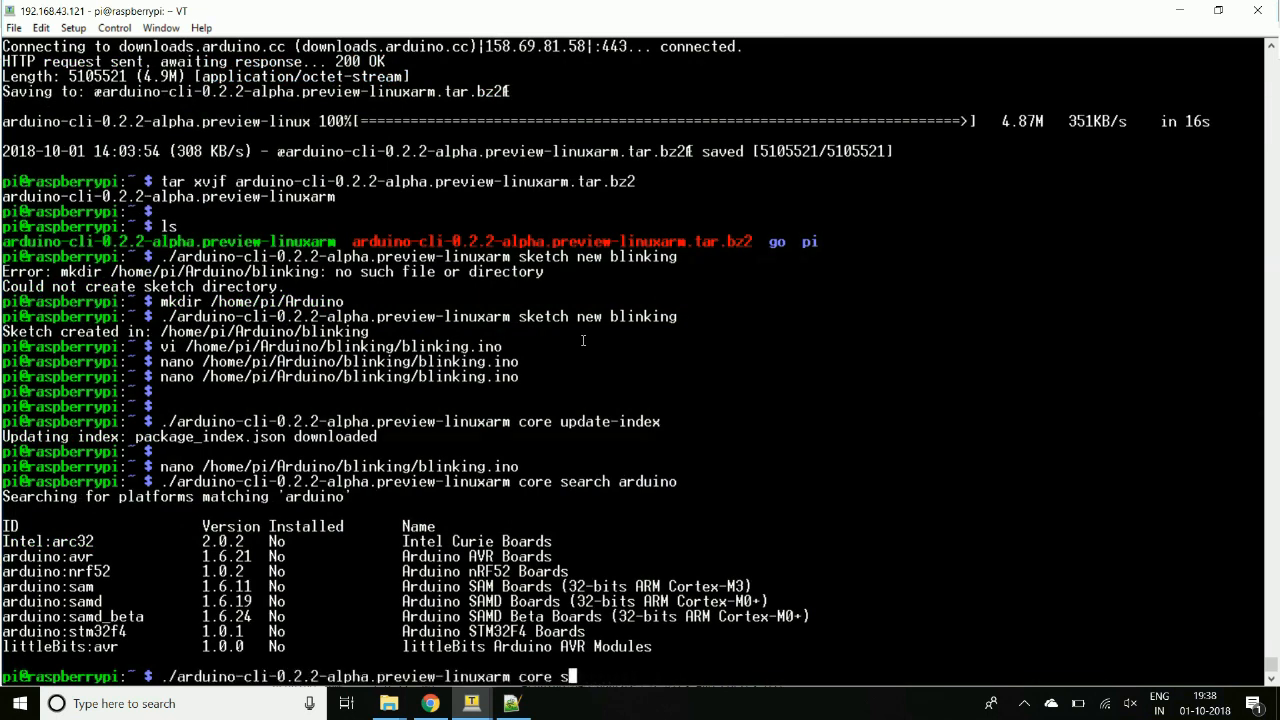
Run arduino-cli core install arduino:avr and begin the next arduino-cli command once it finishes.
type("install")
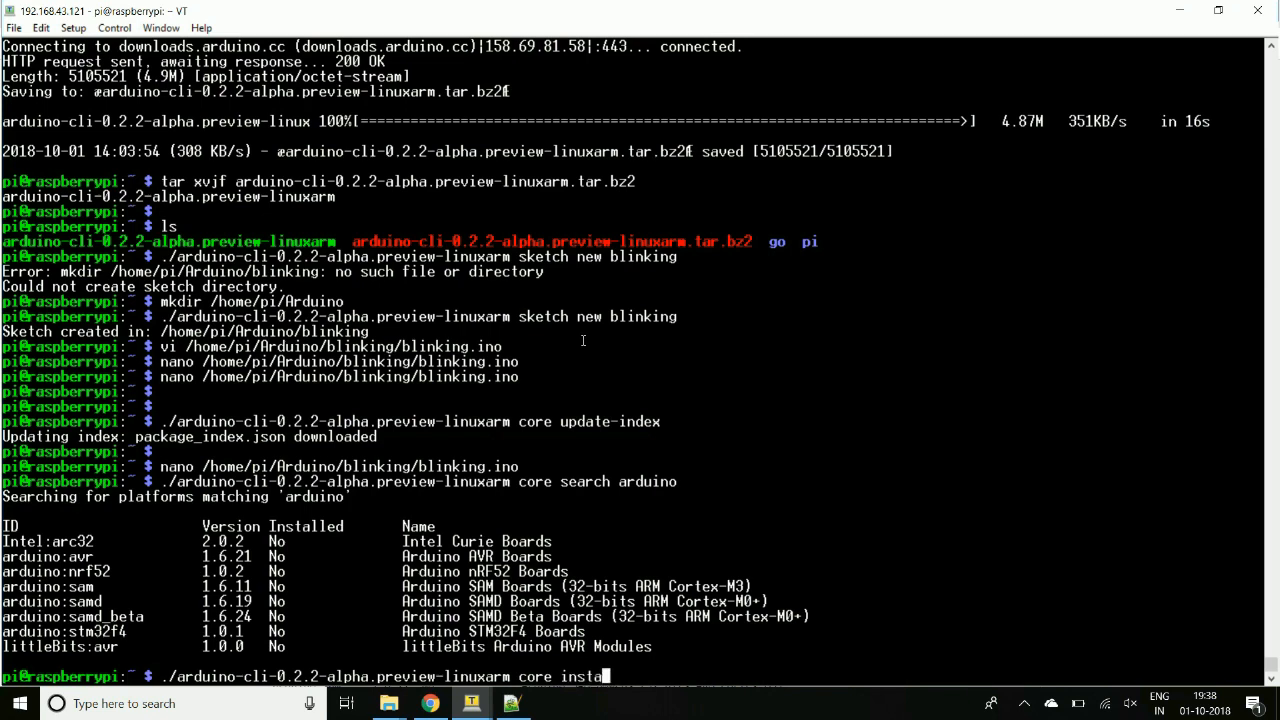
type("ll arduino:avr")
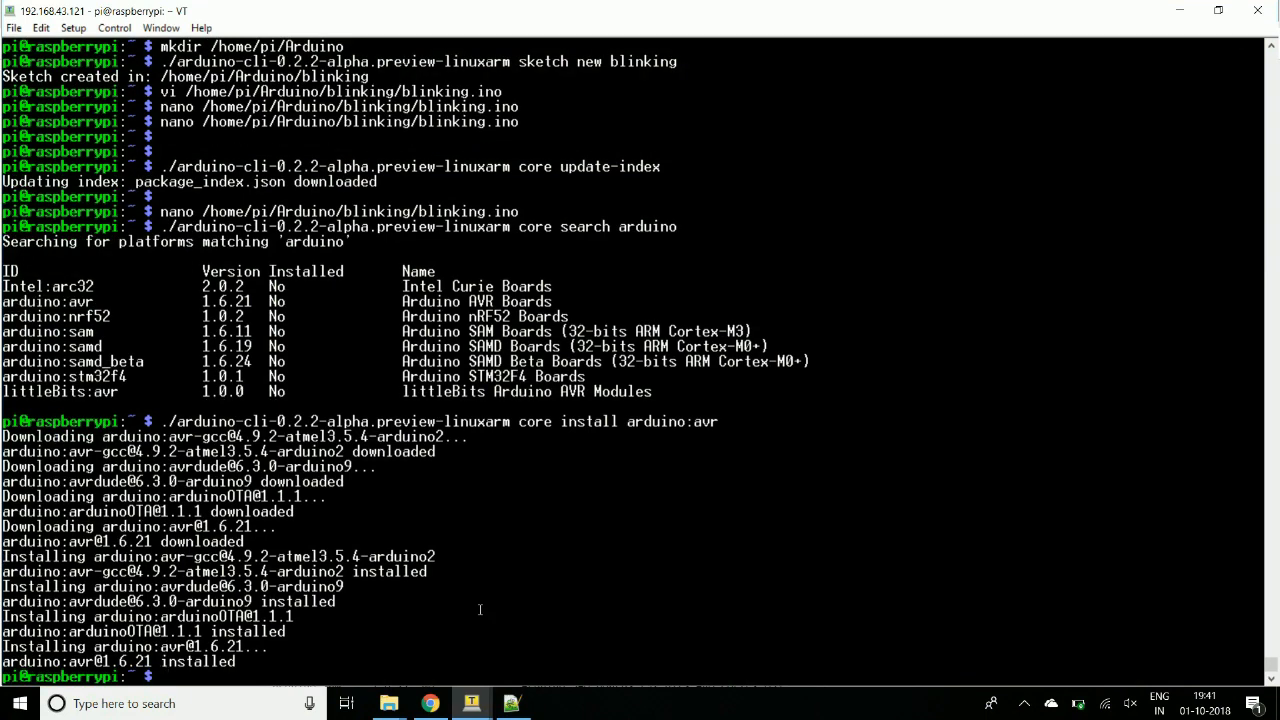
type("./arduino-cli-0.2.2-alpha.preview-linuxarm board list")
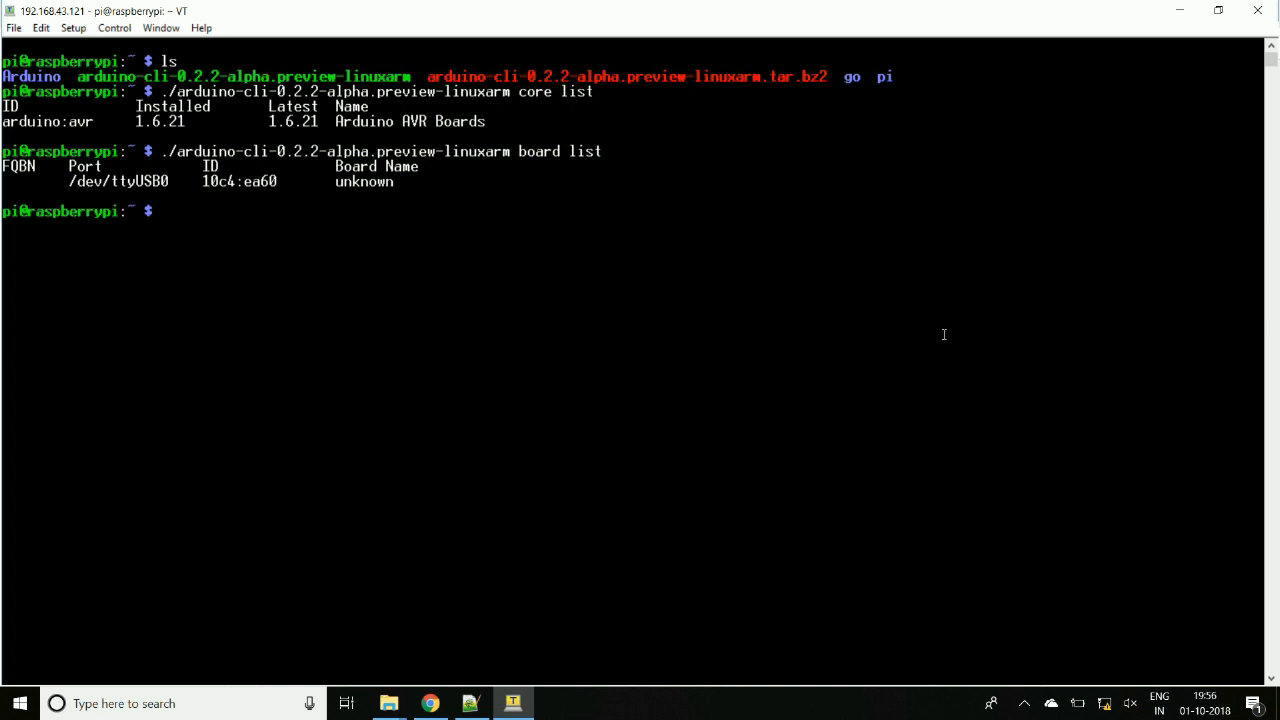
mouse_move(738, 368)
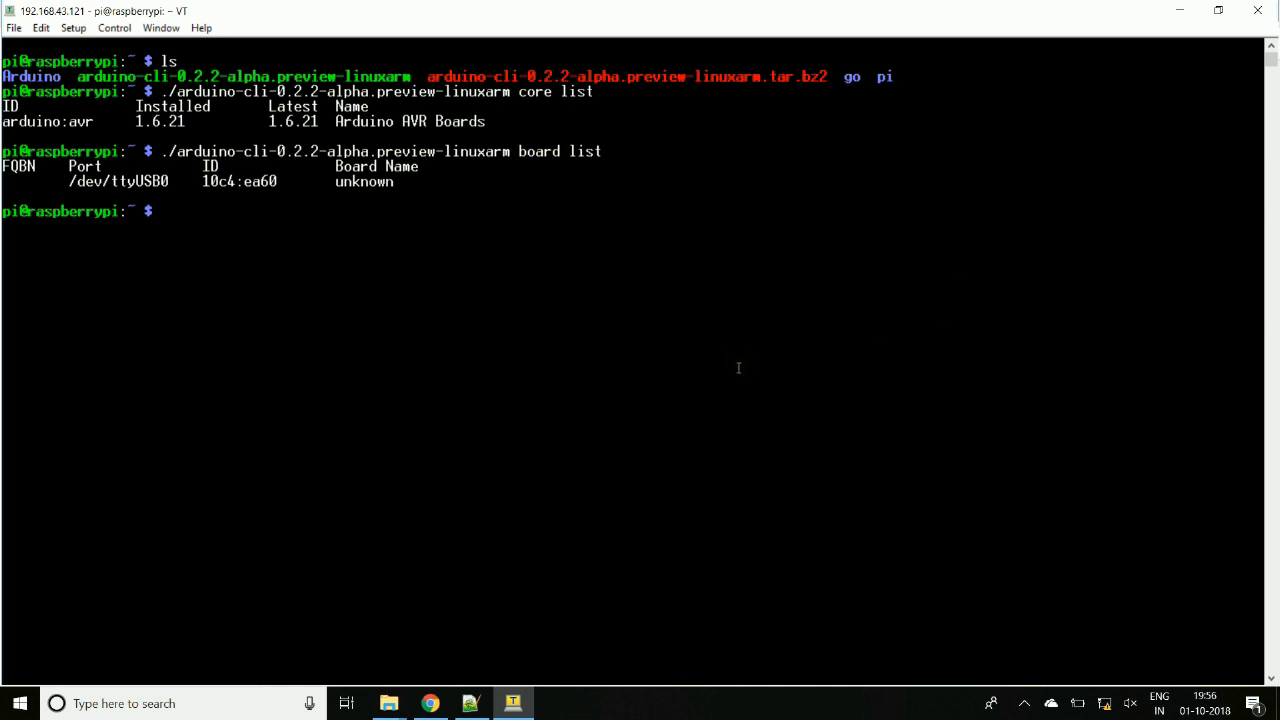
Enter the arduino-cli program name at the prompt to start the next command.
type("./arduino-cli-0.2.2-alpha.preview-linuxarm")
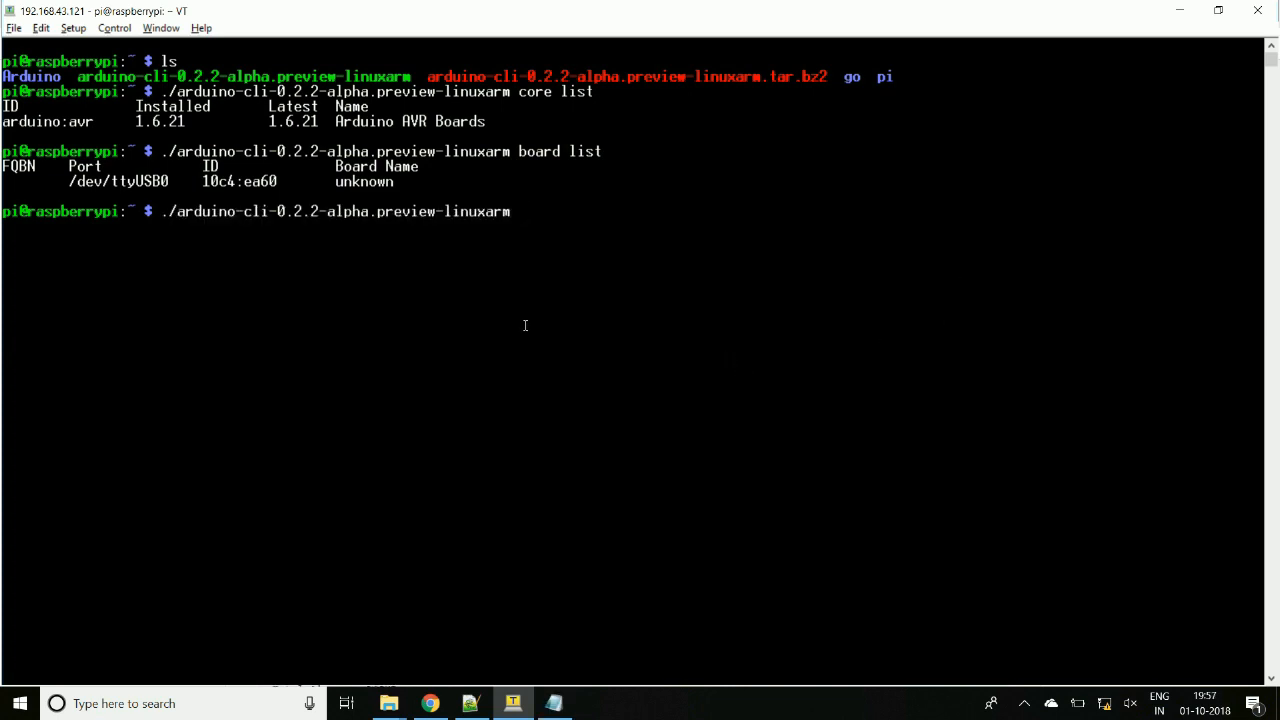
Attempt upload -p --fqbn arduino:avr:nano:cpu=atmega168 Arduino/blinking, which fails with an argument-count error.
type("upload -")
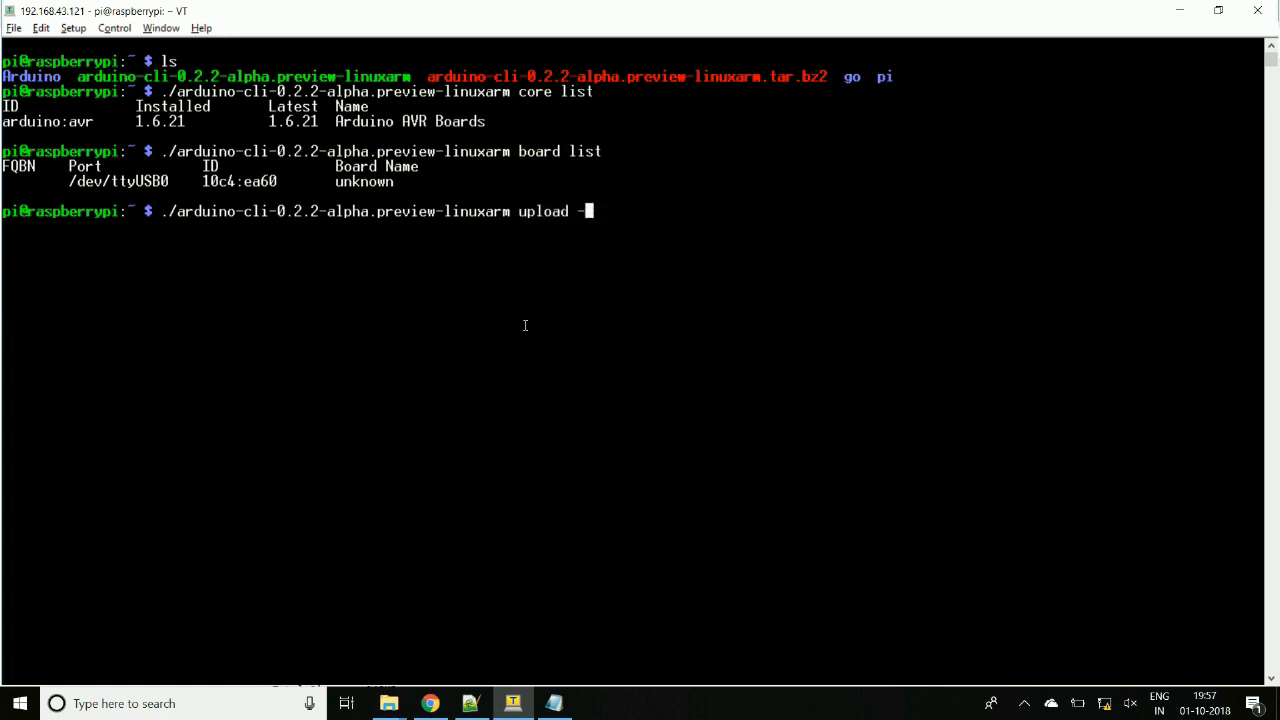
type("p")
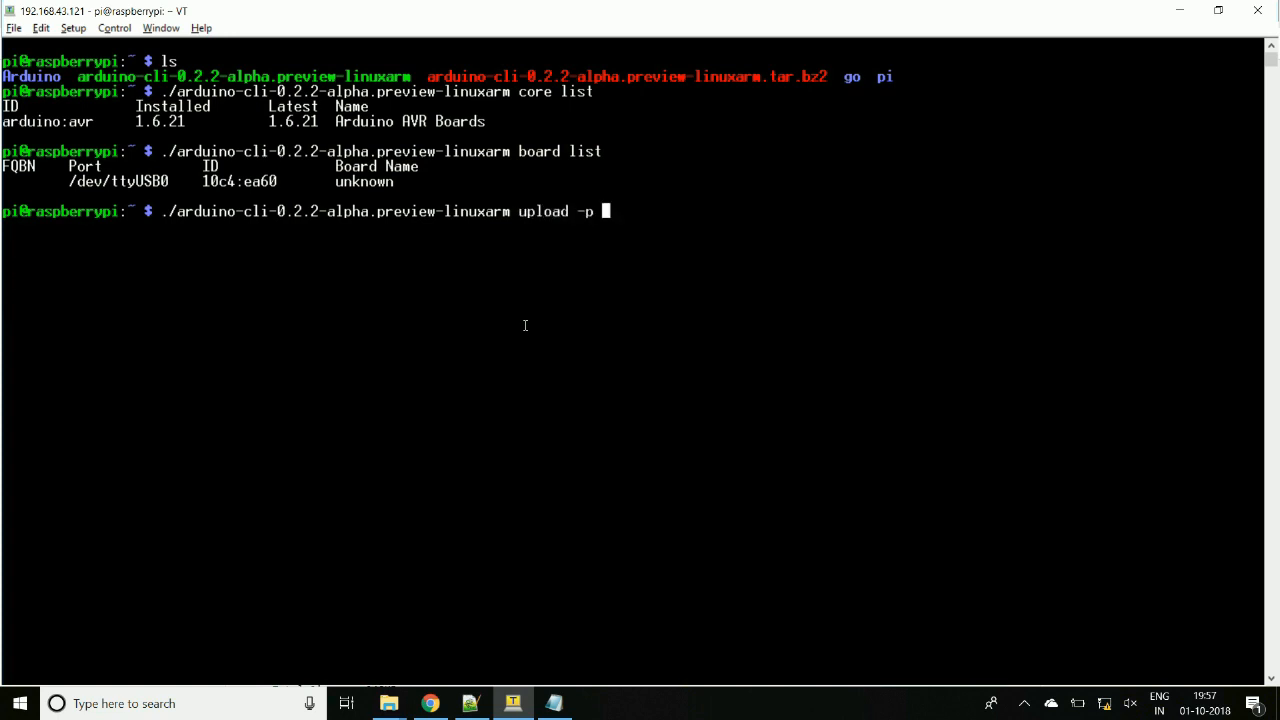
type("--fqbn arduino:avr:nano:cpu=atmega168 Arduino/blinking")
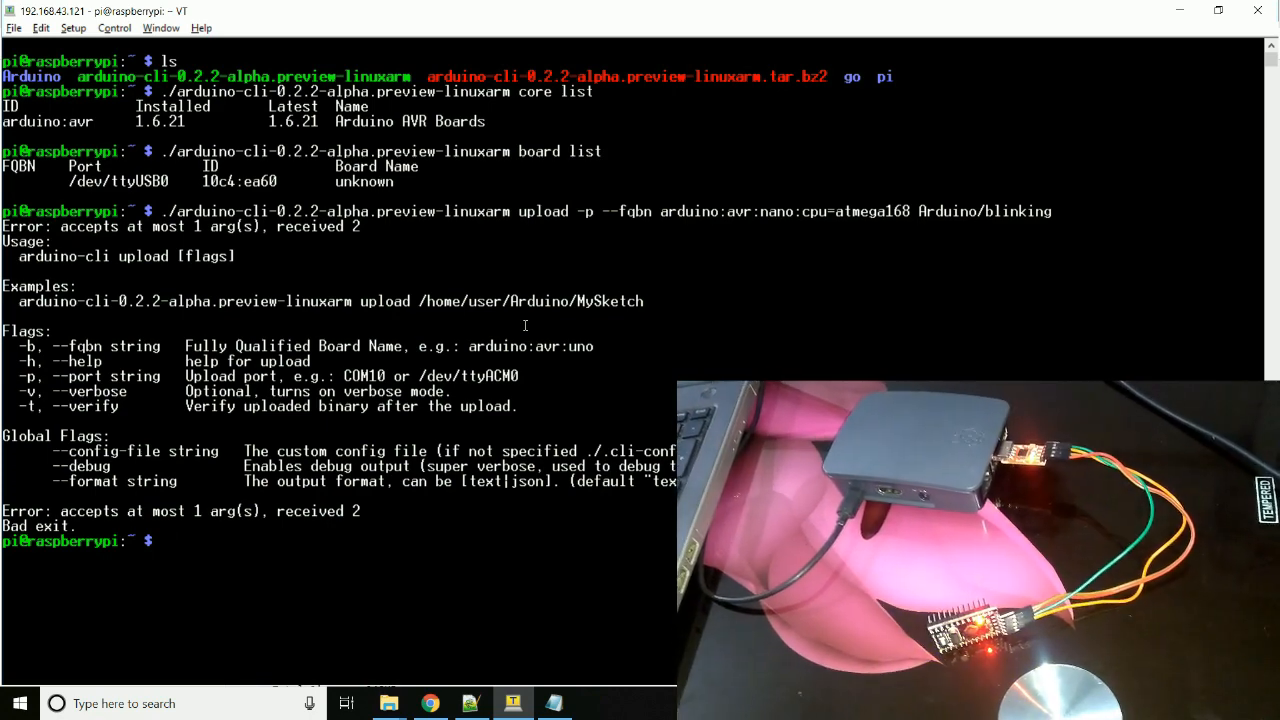
Retype the arduino-cli upload -p --fqbn command after the error.
type("./arduino-cli-0.2.2-alpha.preview-linuxarm upload -p --fqbn a")
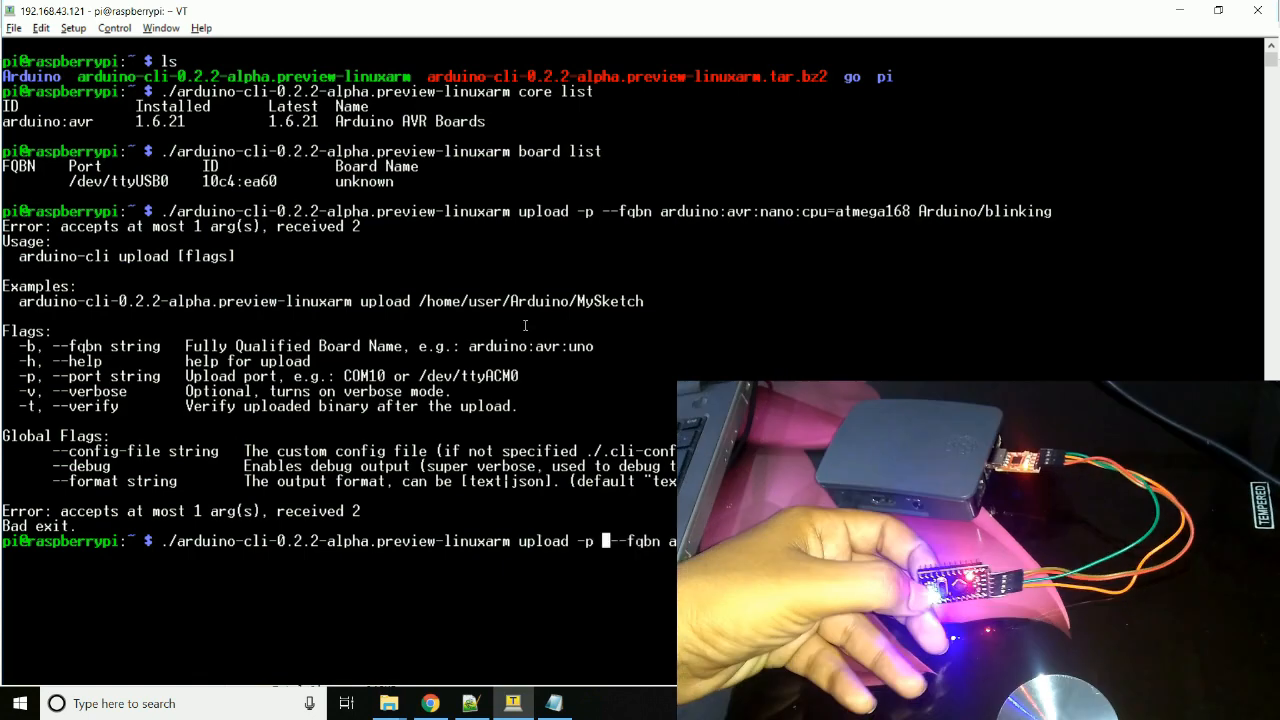